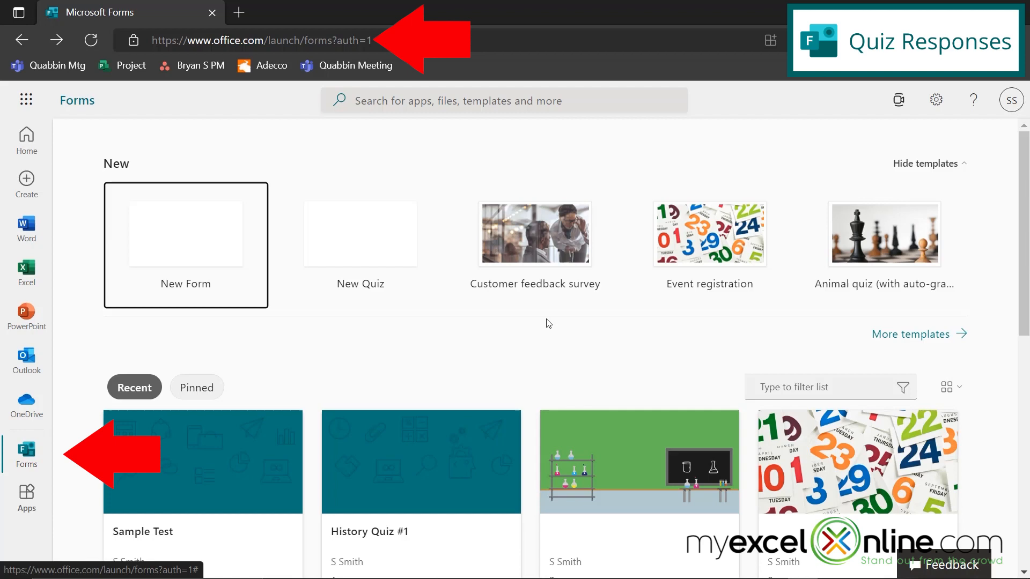
mouse_move(26, 450)
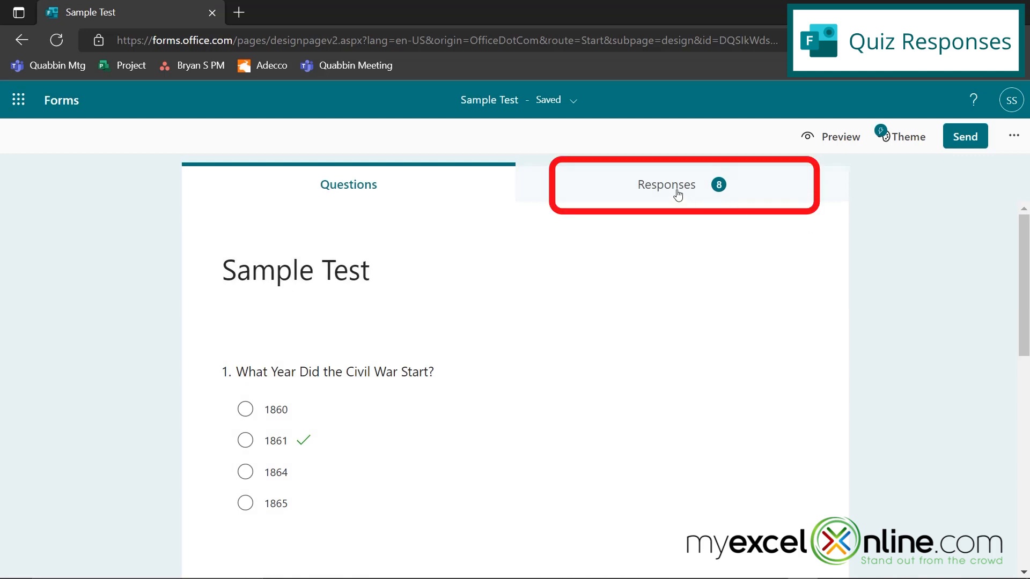
mouse_move(683, 282)
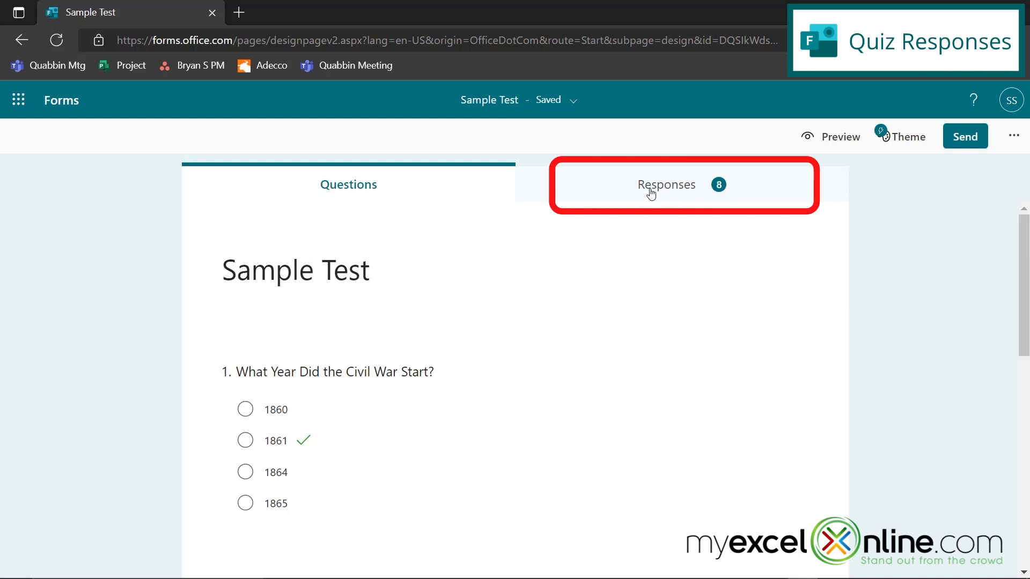
Step: Show the Sample Test responses summary: 8 responses, 8-second average completion, Active status
left_click(666, 184)
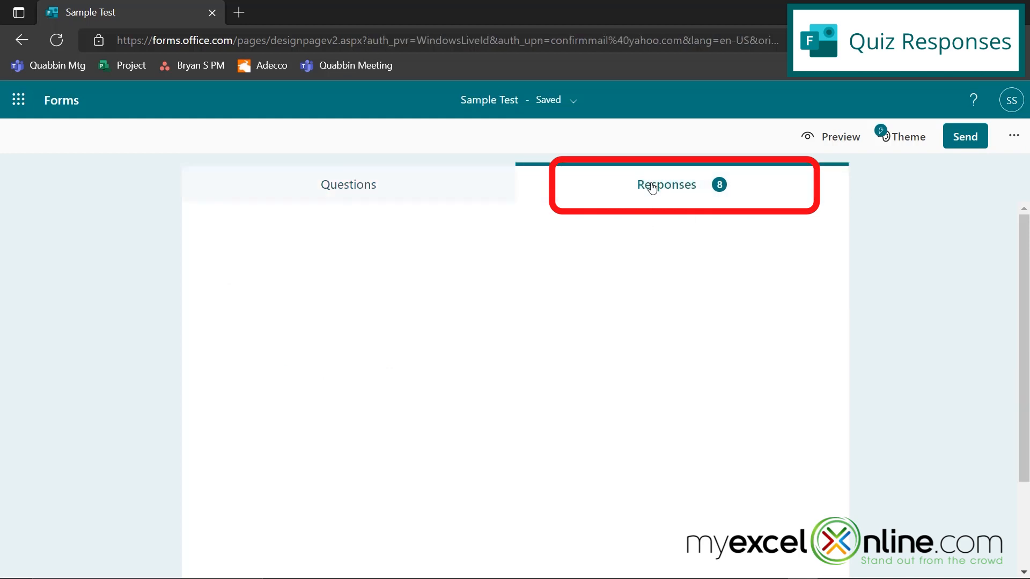
left_click(666, 185)
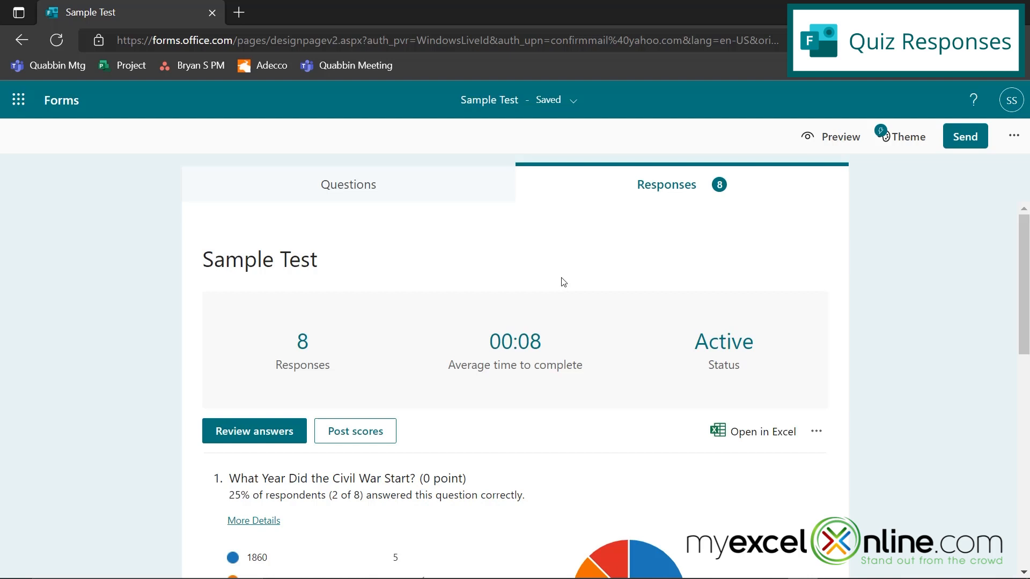
mouse_move(524, 379)
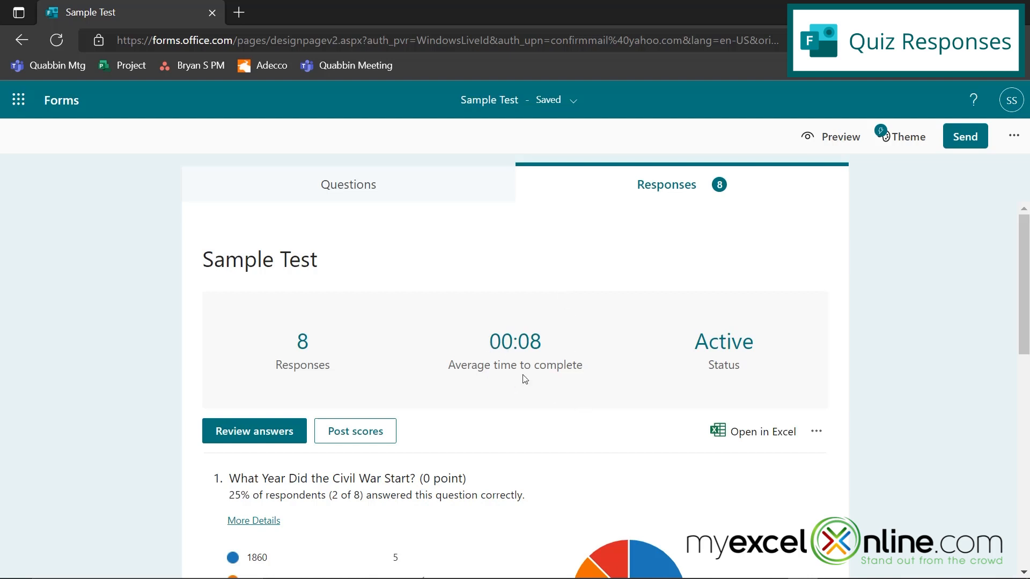
mouse_move(519, 362)
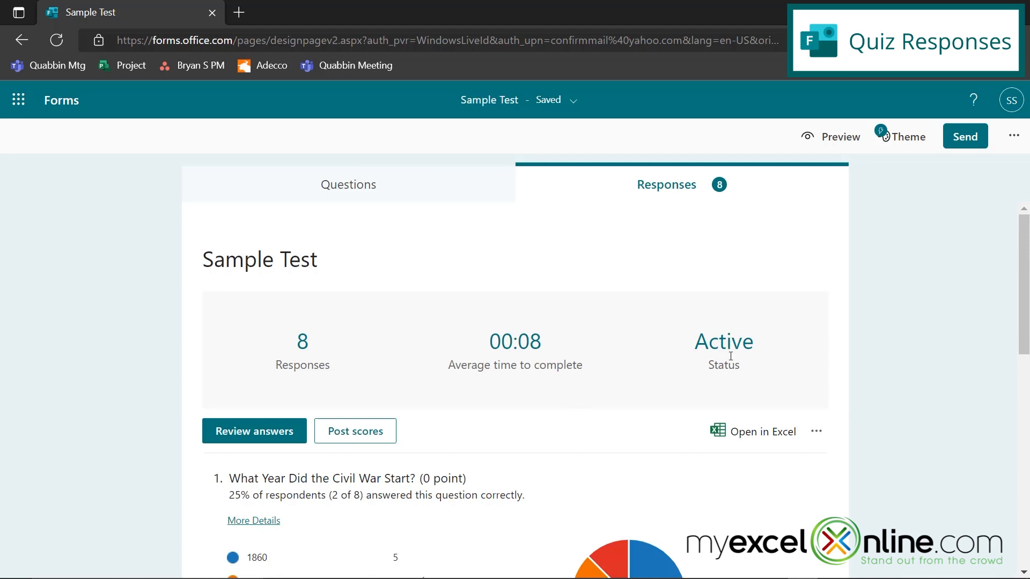
mouse_move(1013, 136)
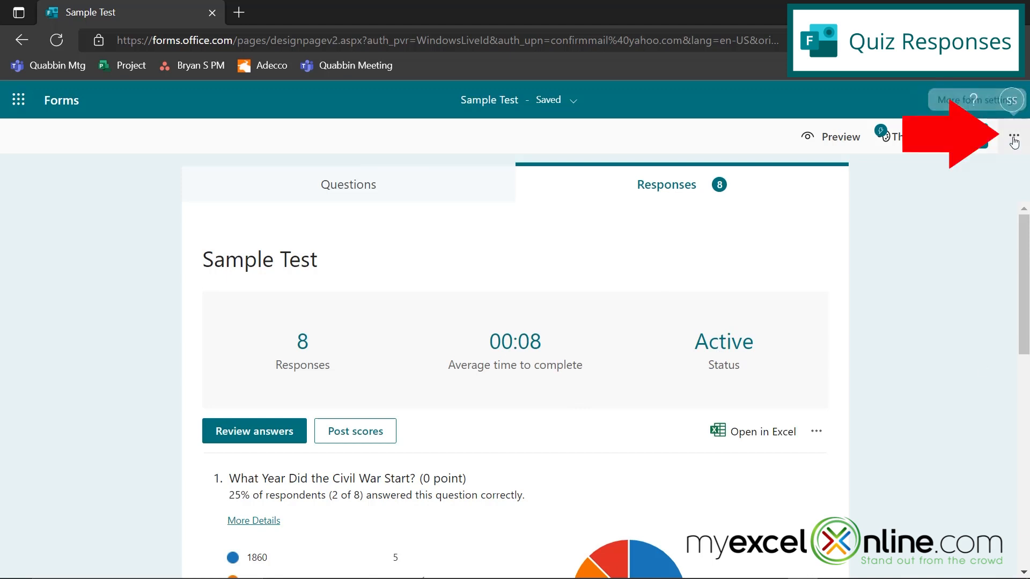
Step: Review the Sample Test settings (responses accepted, results not shown automatically), then reopen the options menu
left_click(1013, 141)
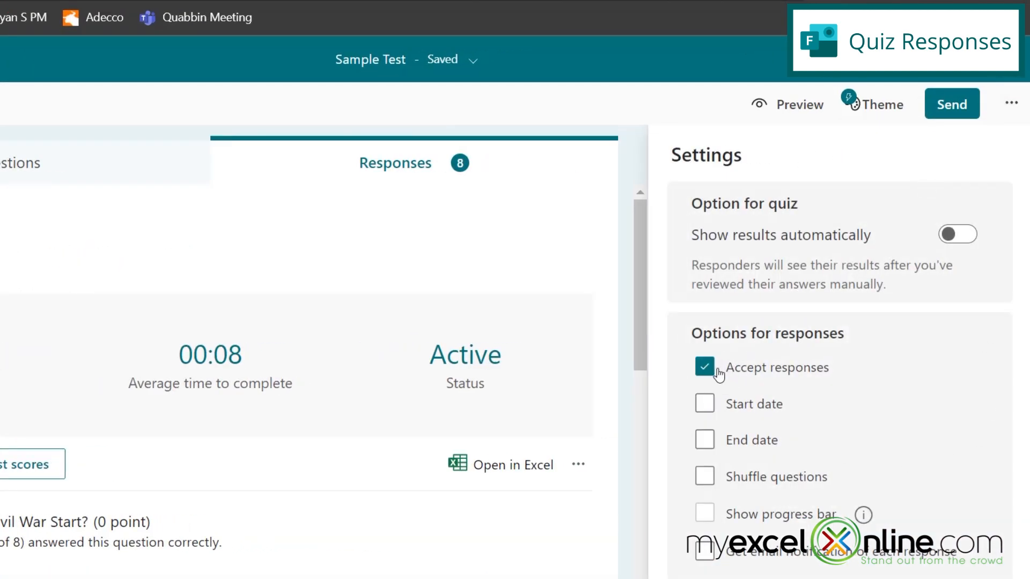
mouse_move(824, 386)
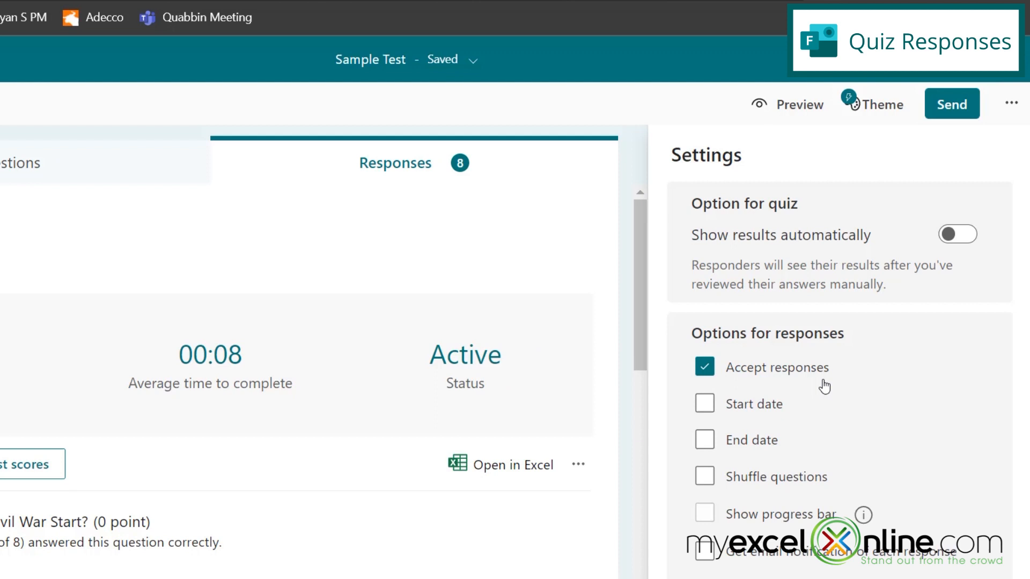
mouse_move(700, 401)
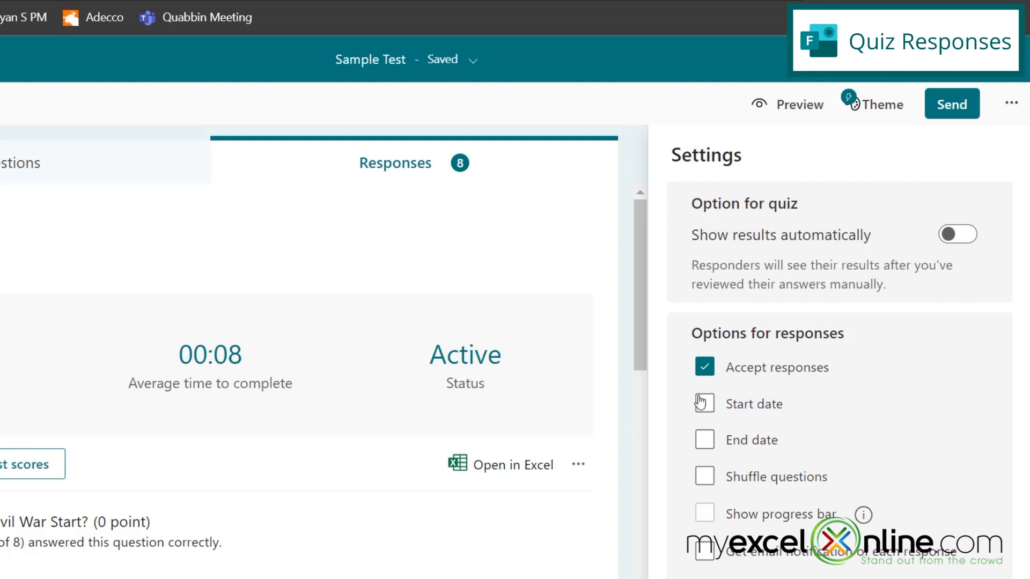
mouse_move(742, 451)
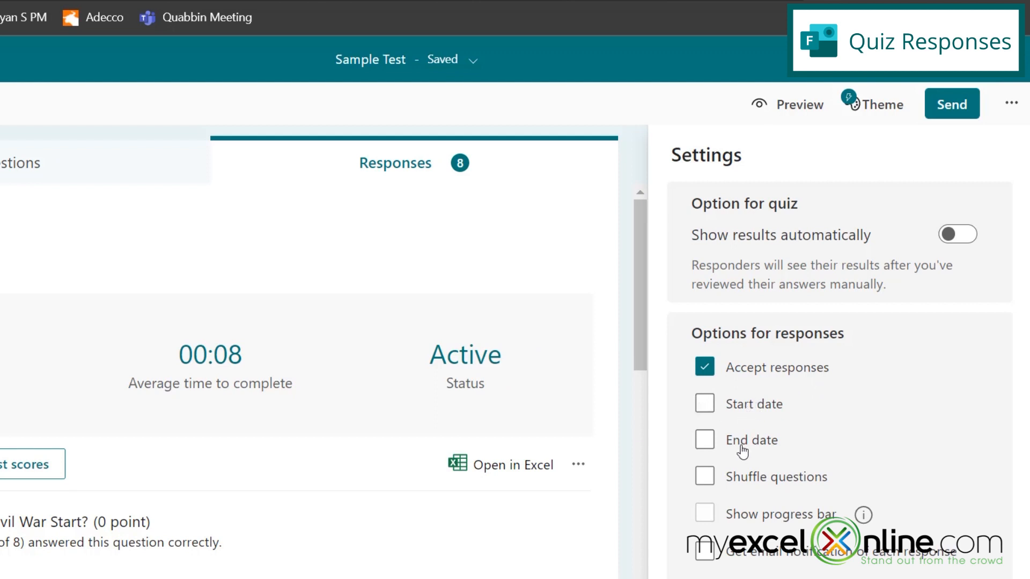
mouse_move(741, 407)
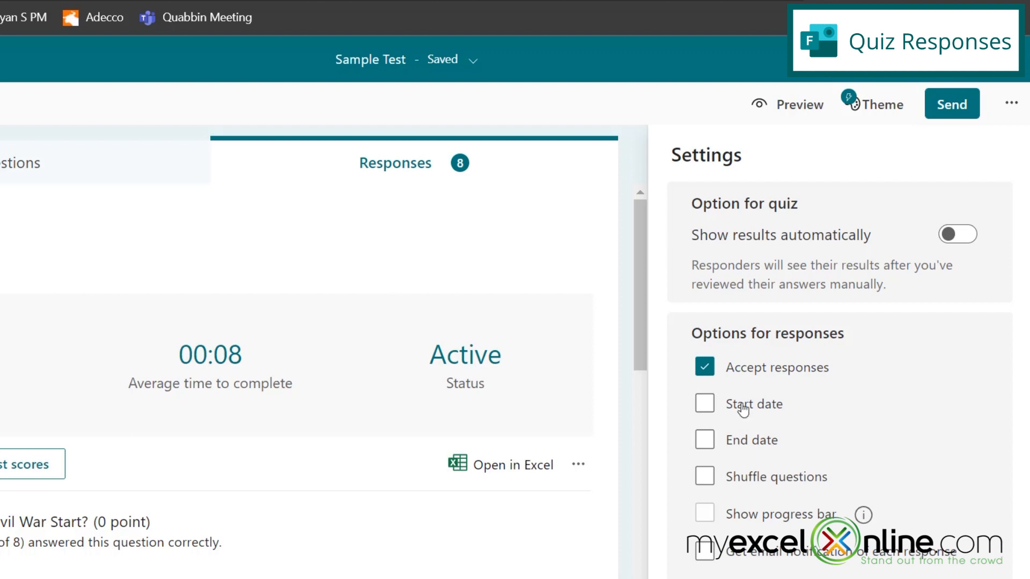
mouse_move(485, 369)
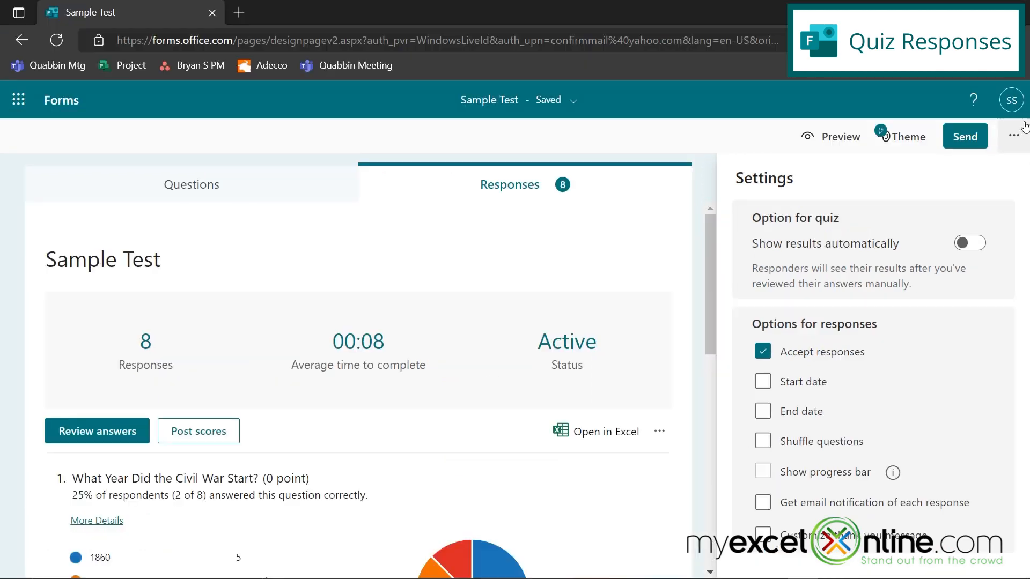
left_click(1013, 136)
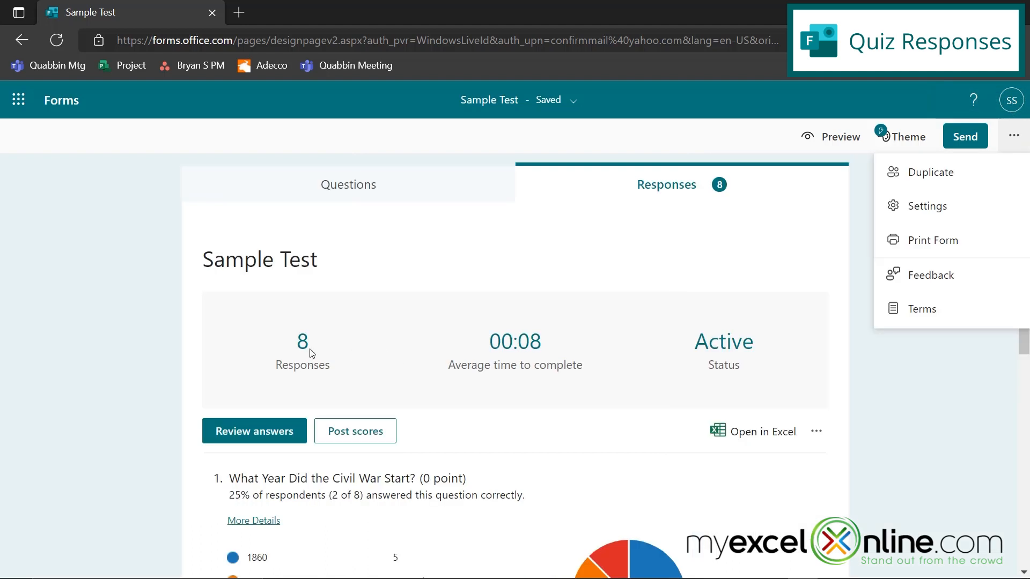
mouse_move(712, 204)
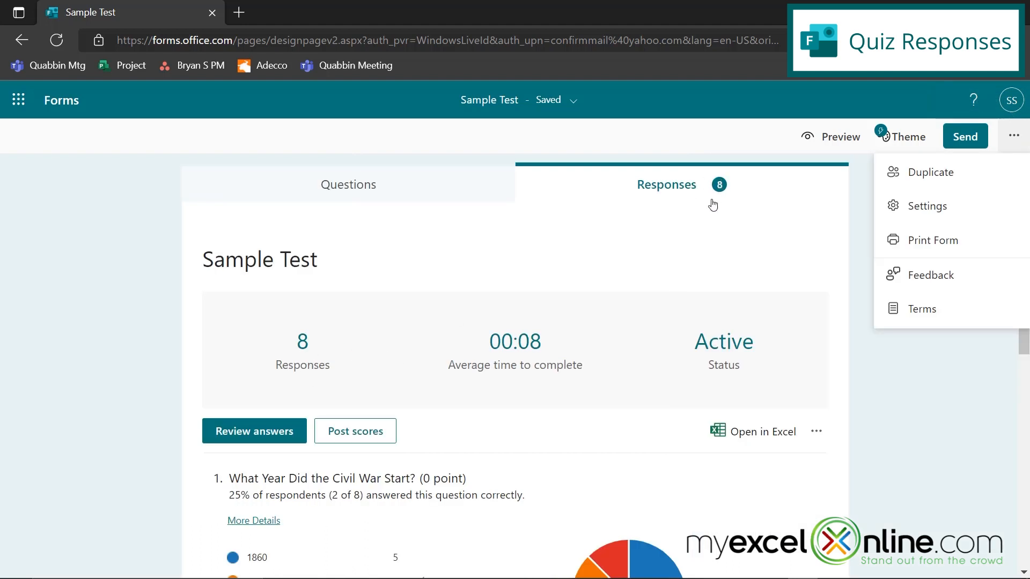
mouse_move(531, 440)
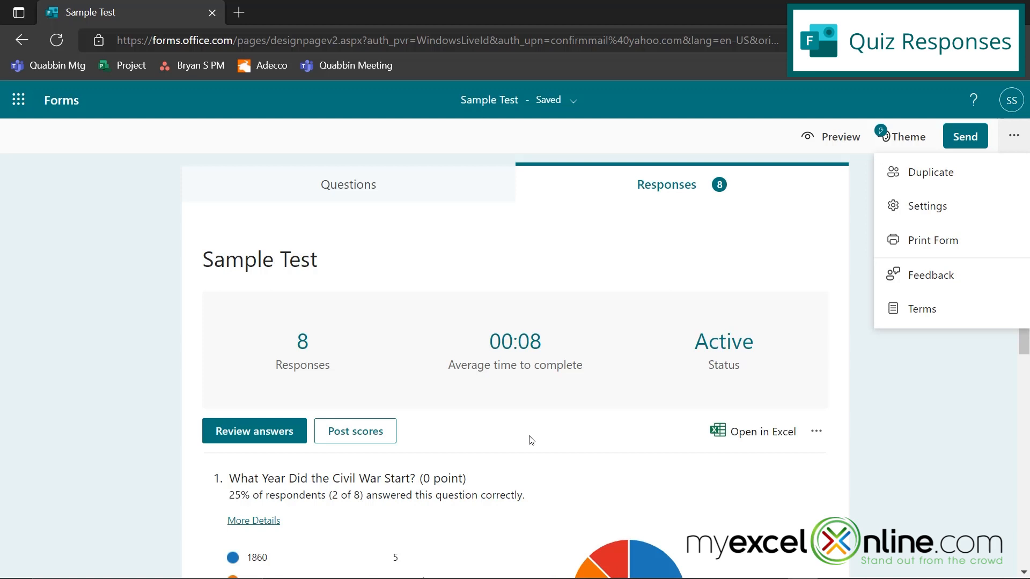
mouse_move(524, 451)
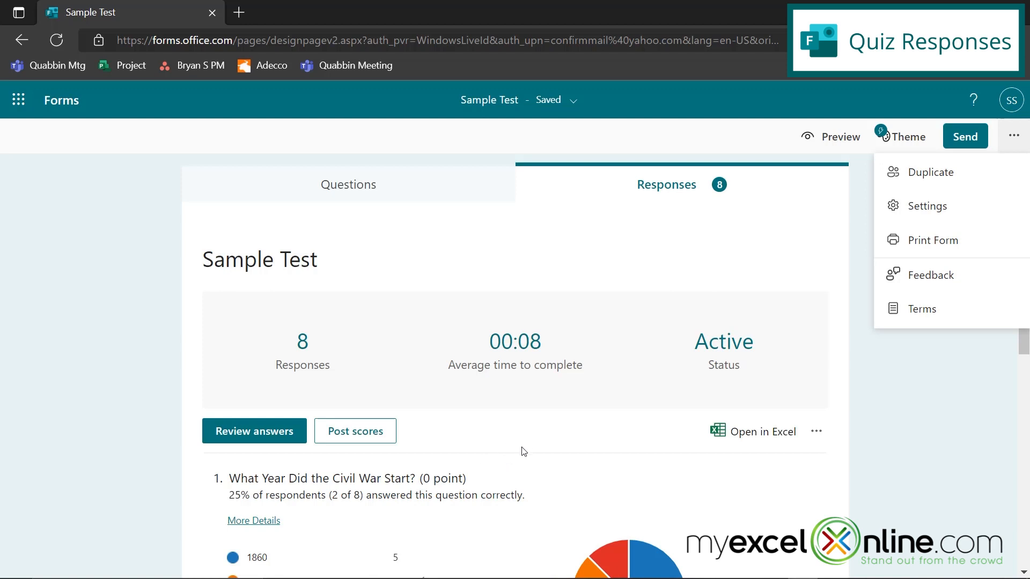
scroll("down", 3)
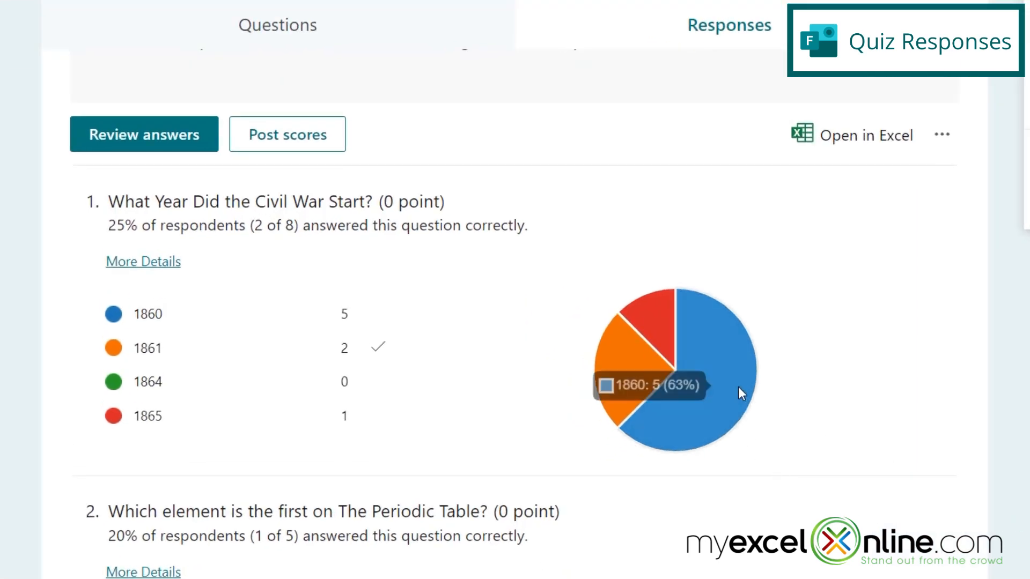
mouse_move(748, 430)
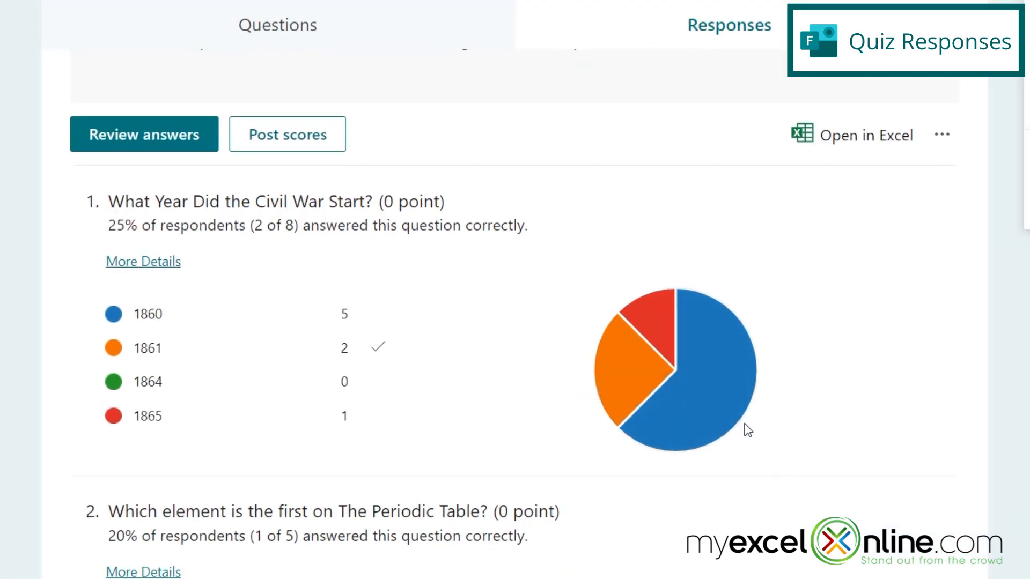
mouse_move(733, 420)
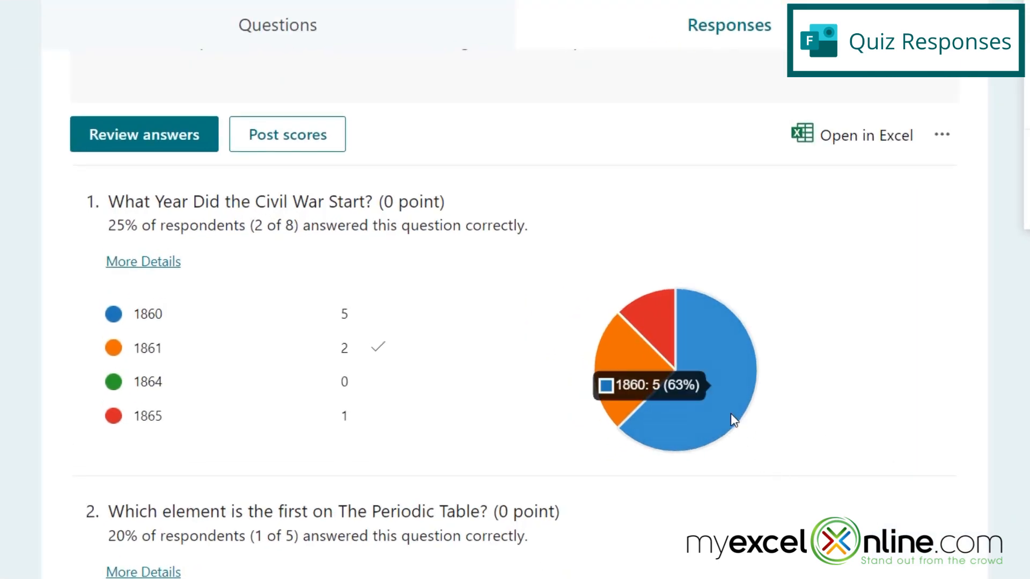
mouse_move(733, 400)
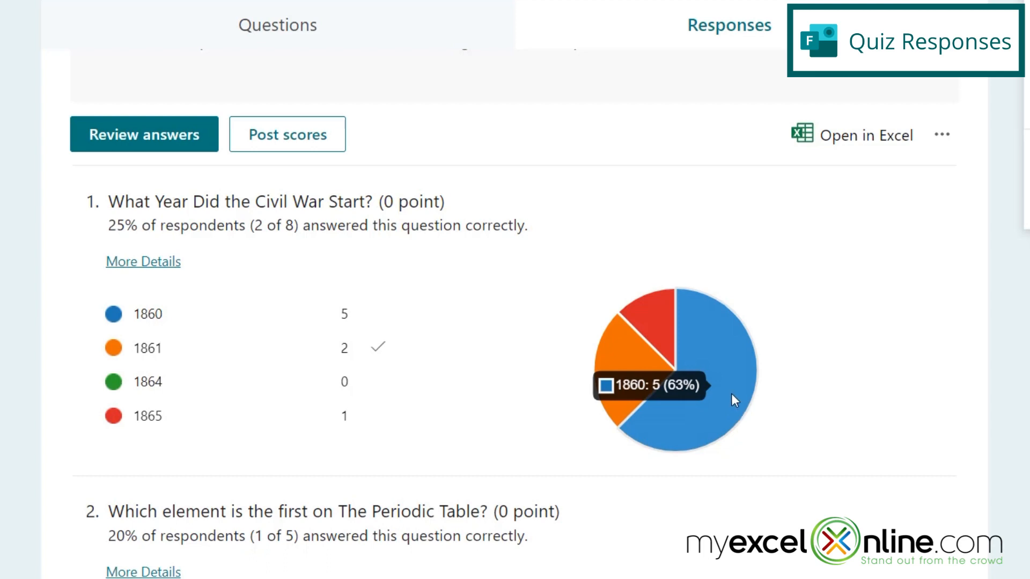
mouse_move(731, 399)
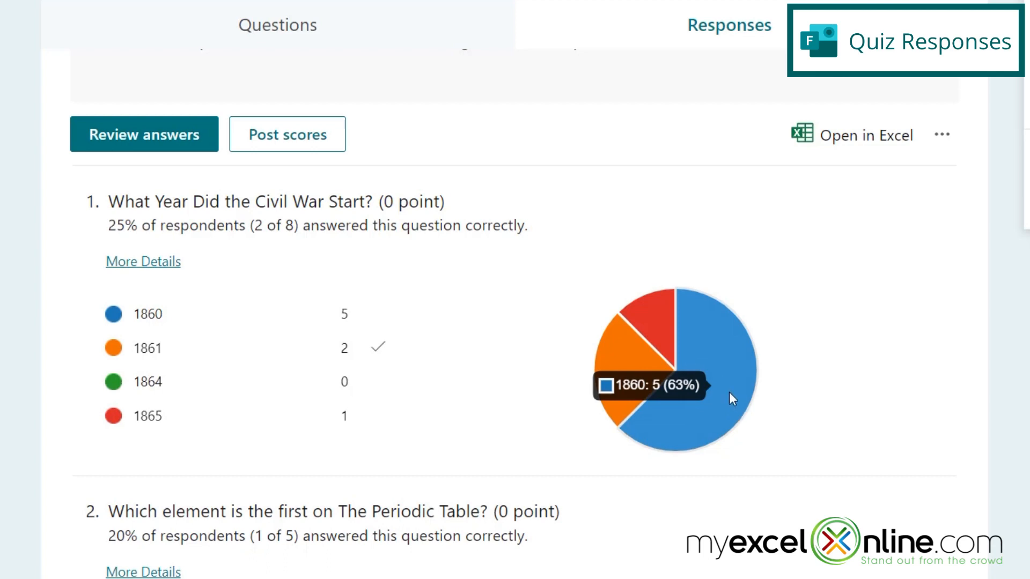
mouse_move(613, 511)
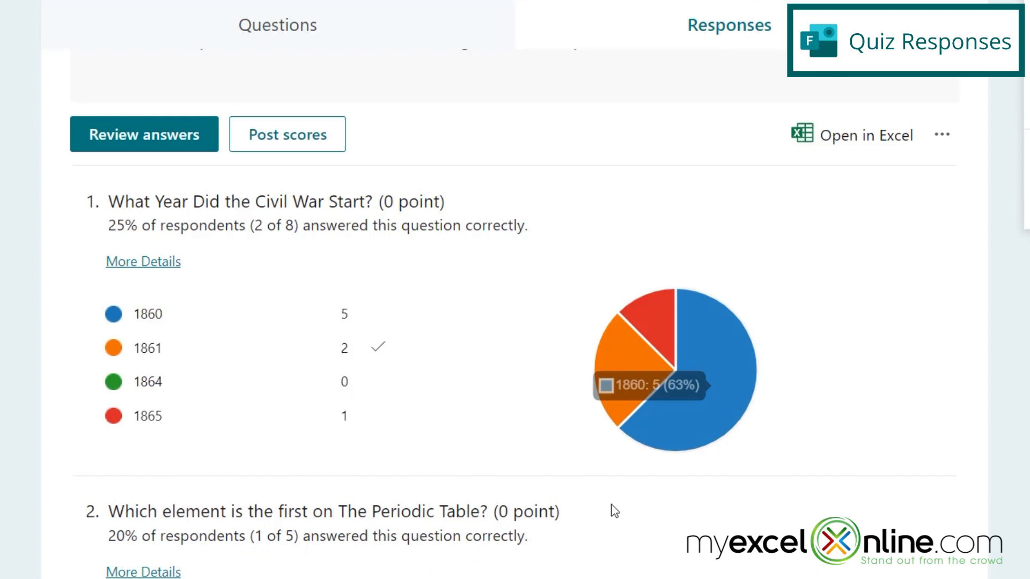
mouse_move(618, 384)
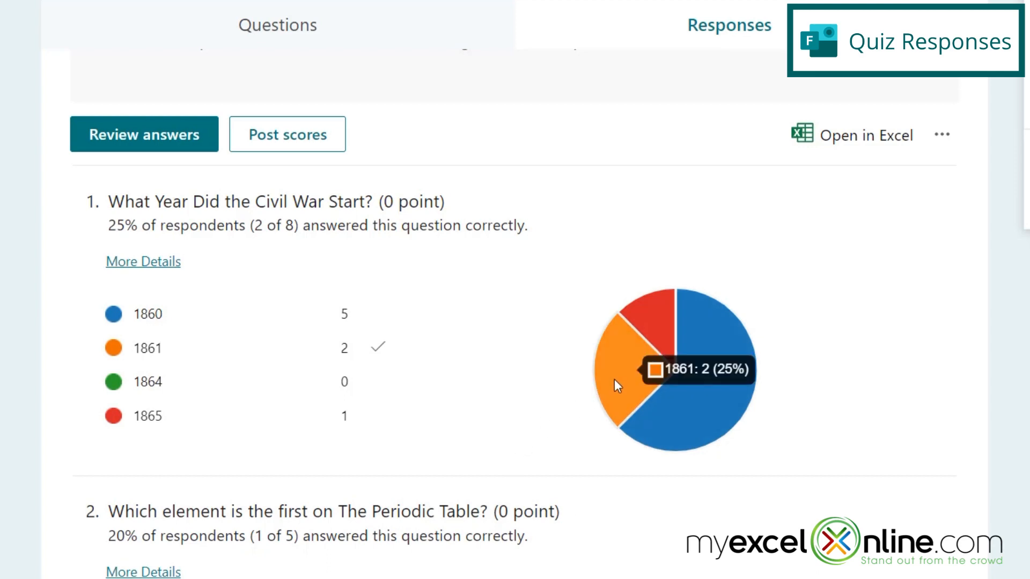
mouse_move(646, 334)
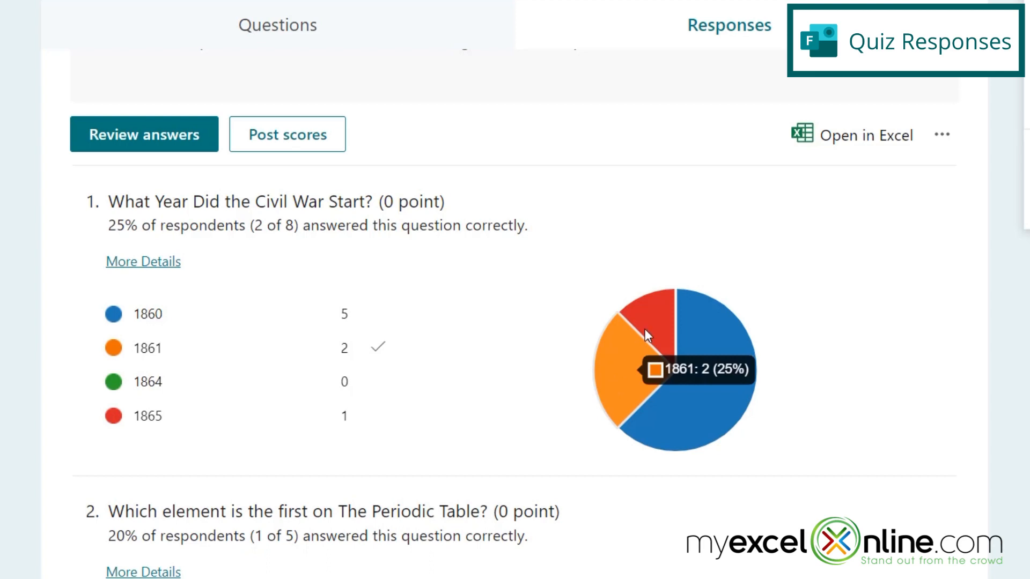
mouse_move(653, 320)
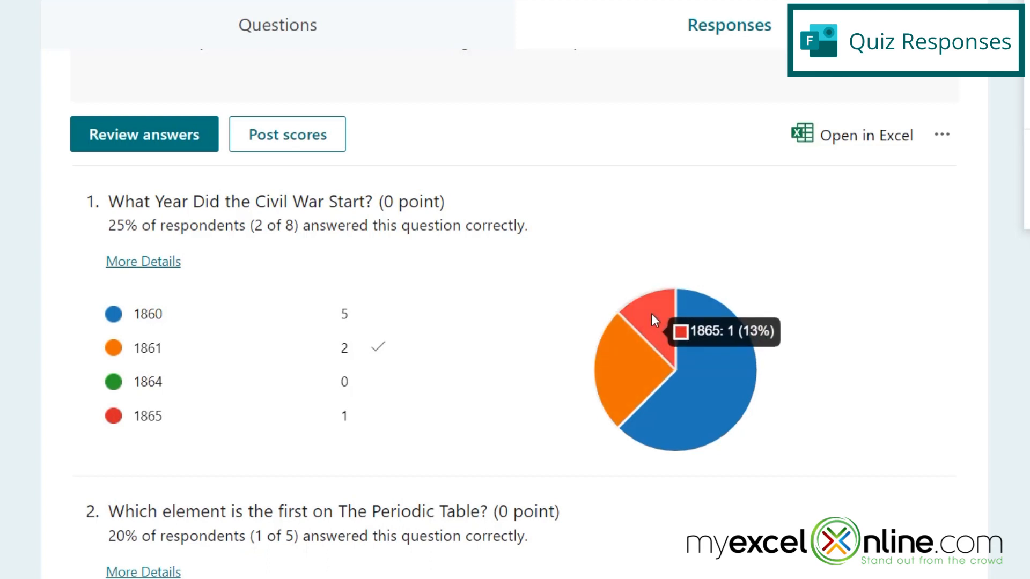
mouse_move(427, 467)
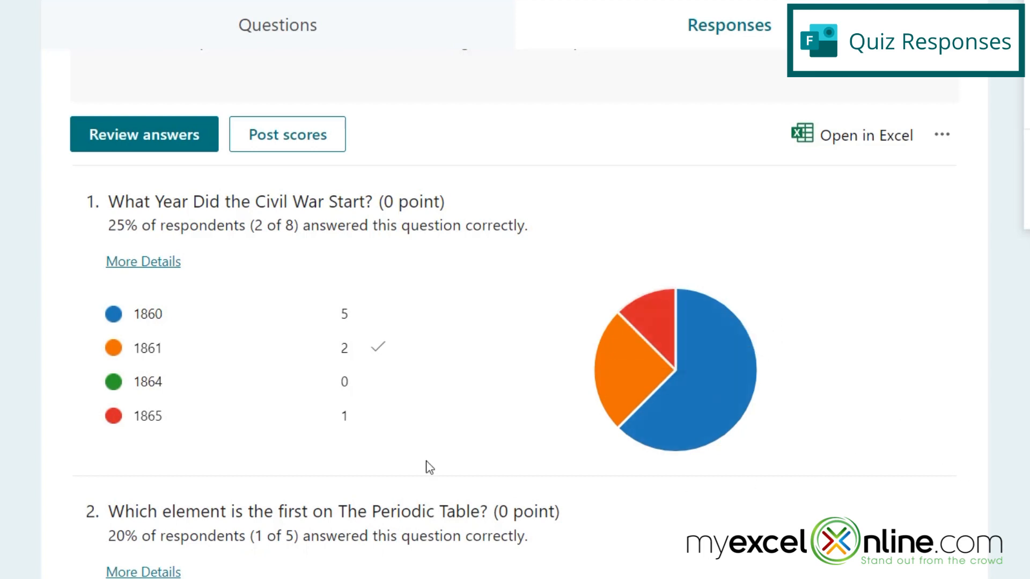
left_click(143, 260)
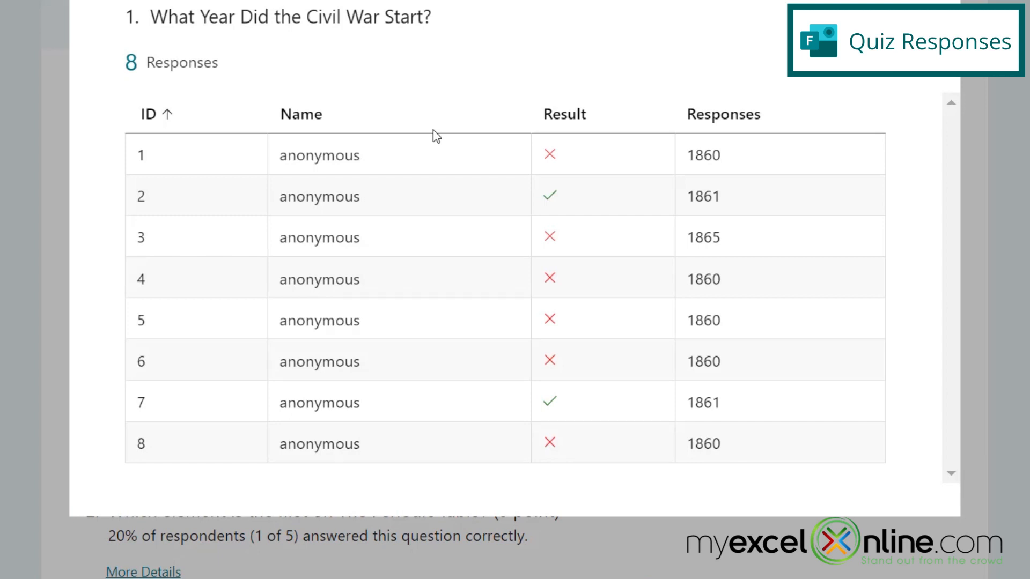
mouse_move(404, 182)
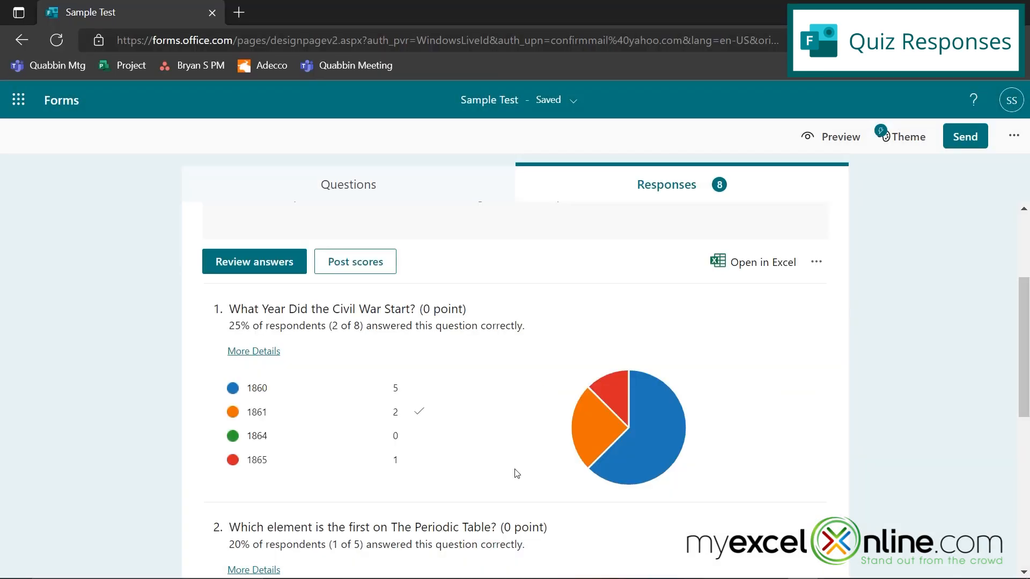
scroll("down", 3)
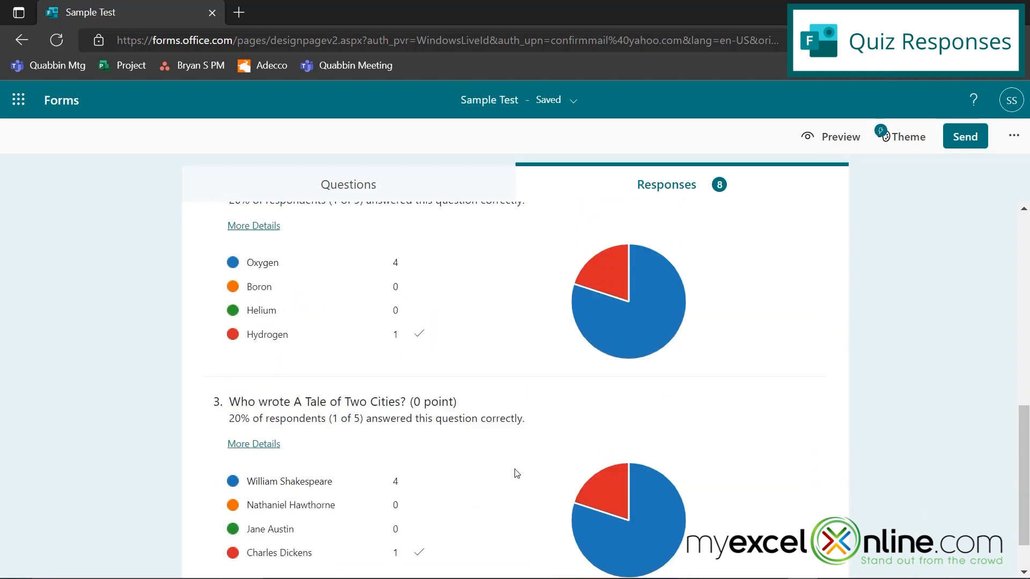
scroll("up", 3)
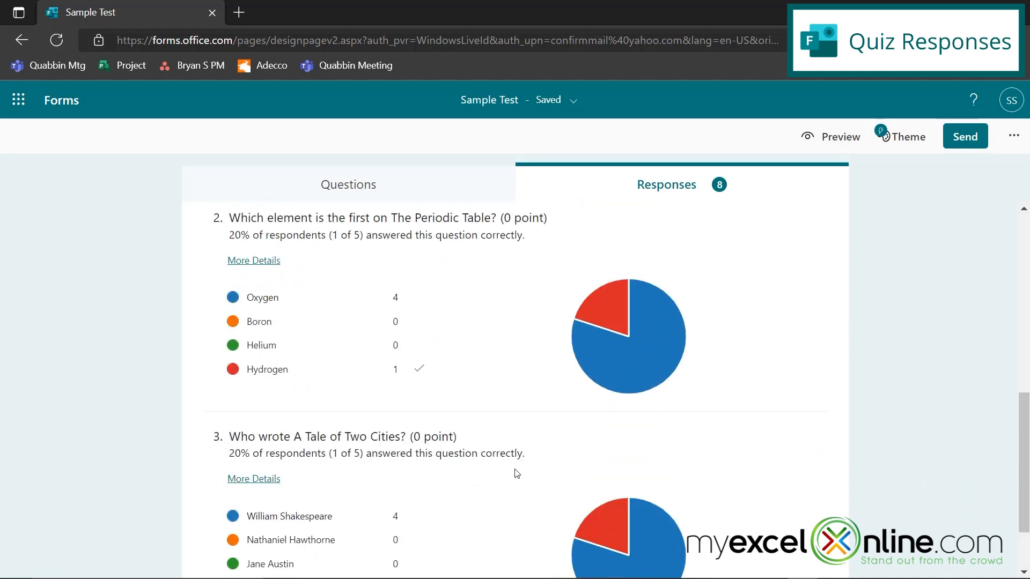
scroll("up", 3)
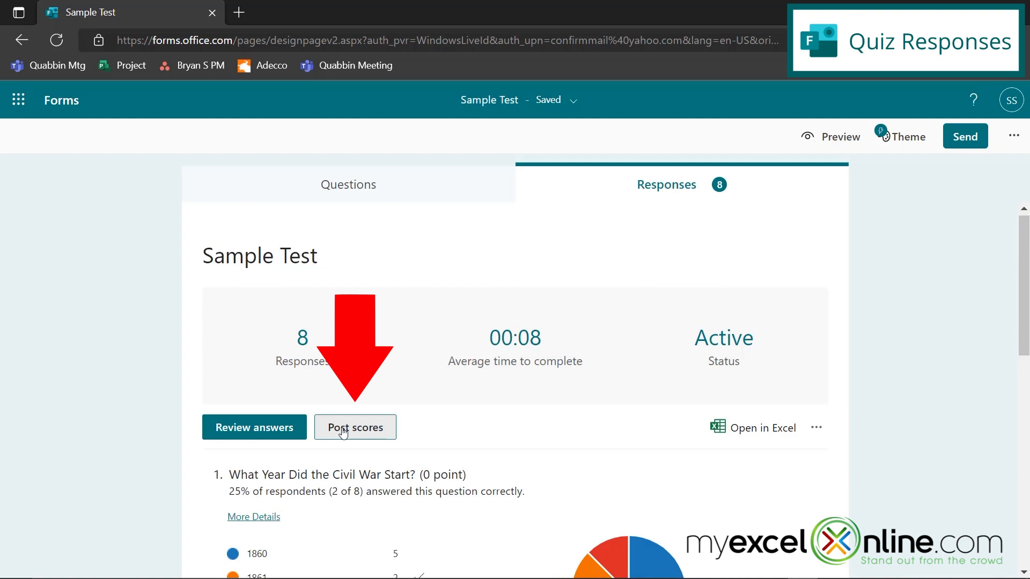
left_click(355, 428)
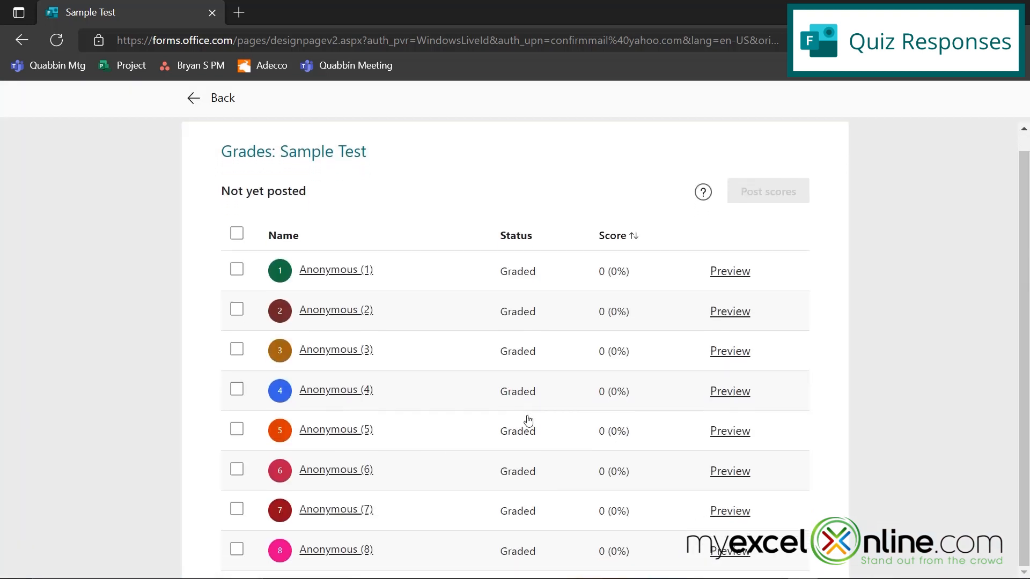
mouse_move(538, 408)
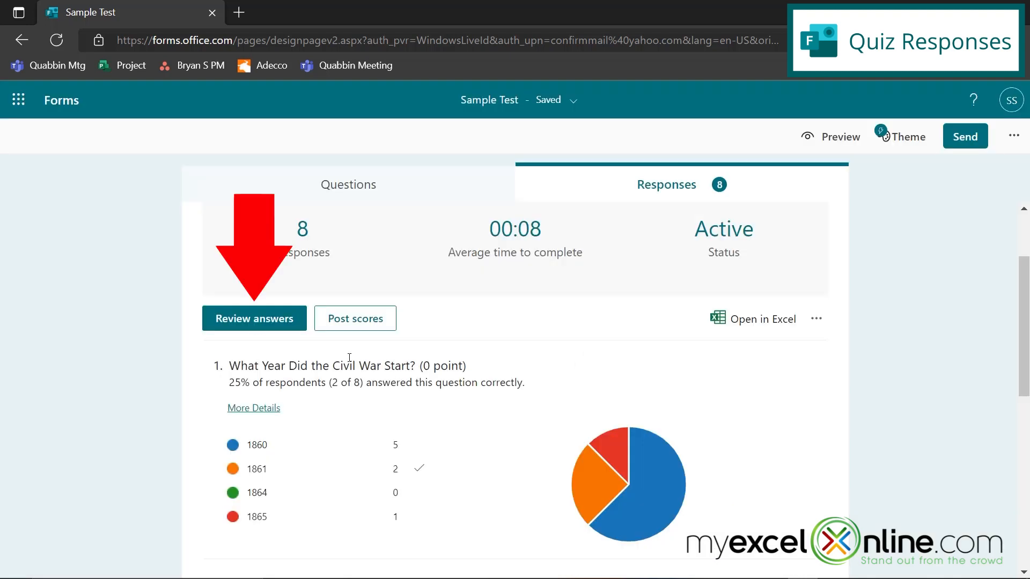
Step: Review answers respondent by respondent, advancing through to respondent 8's incorrect 0% answer
left_click(253, 318)
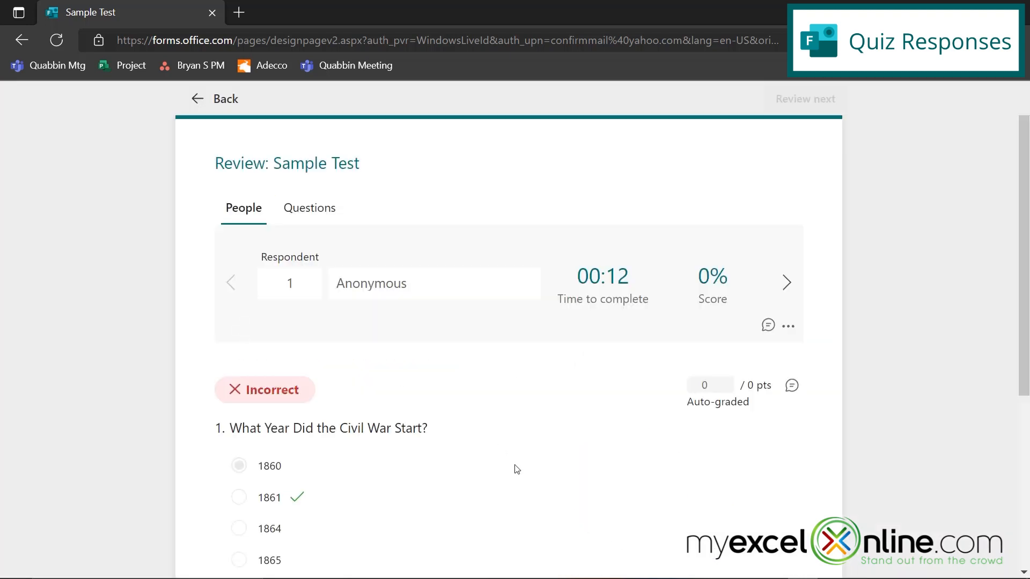
mouse_move(328, 248)
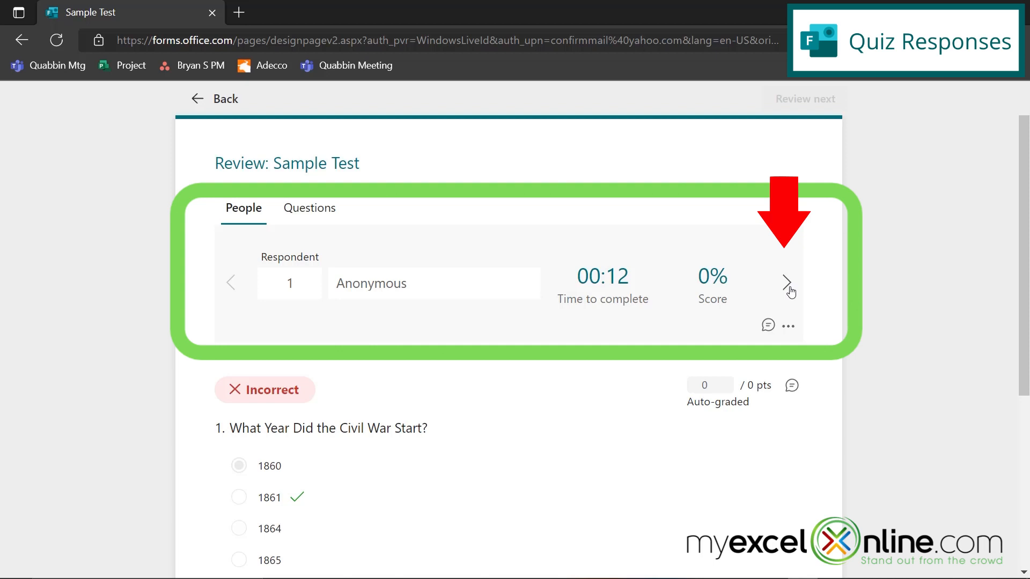
mouse_move(766, 301)
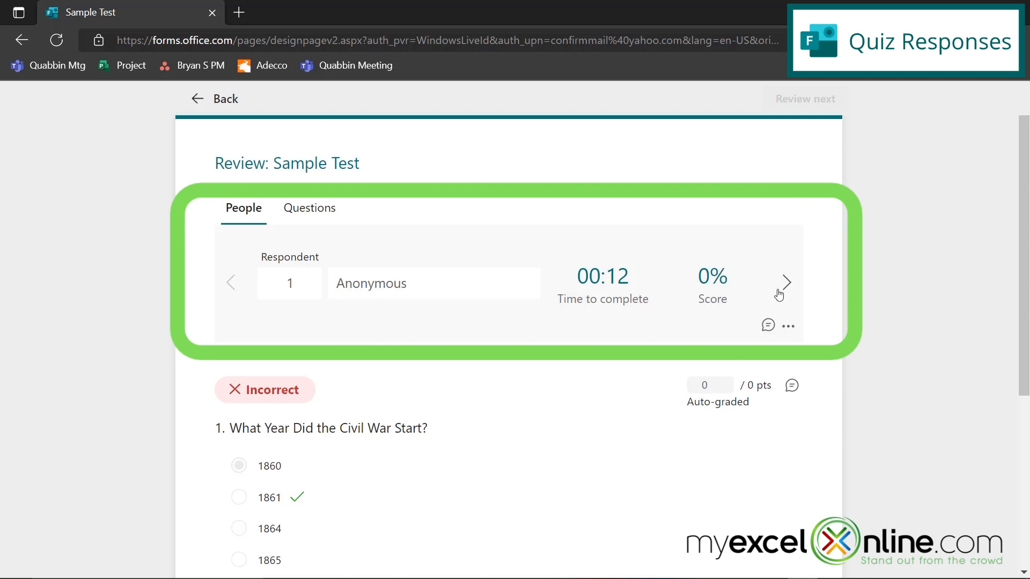
left_click(785, 282)
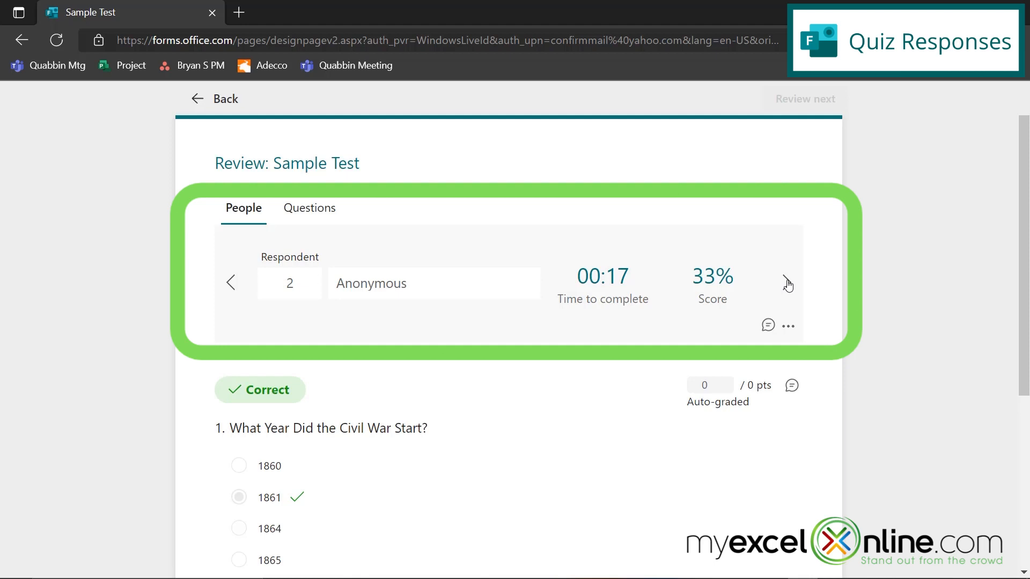
left_click(787, 282)
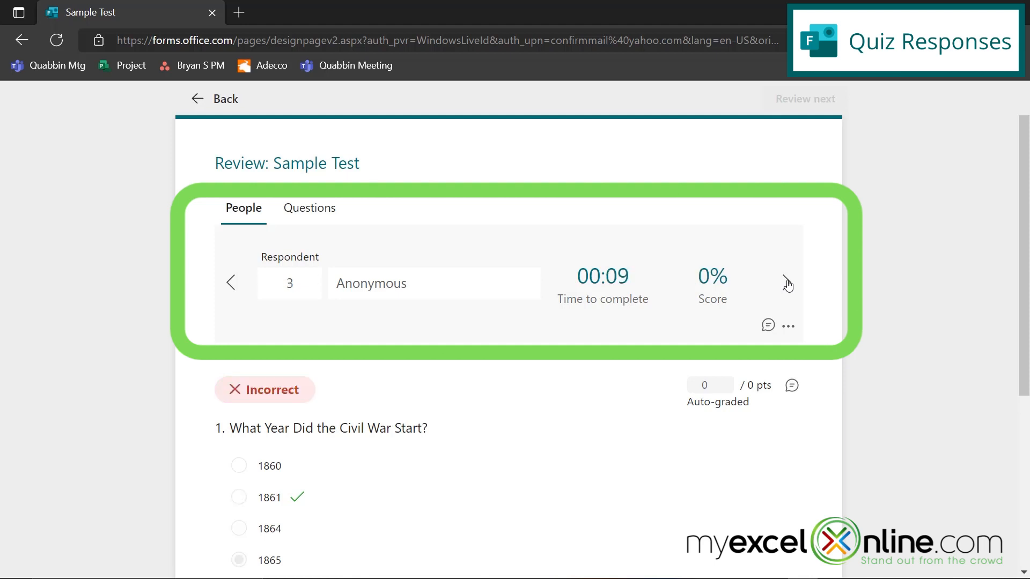
left_click(787, 282)
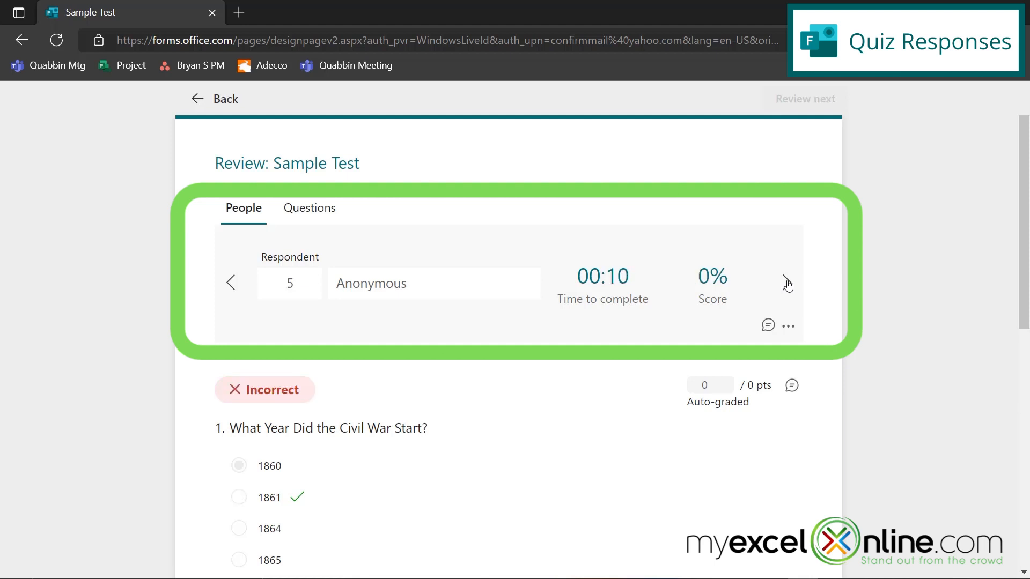
left_click(787, 282)
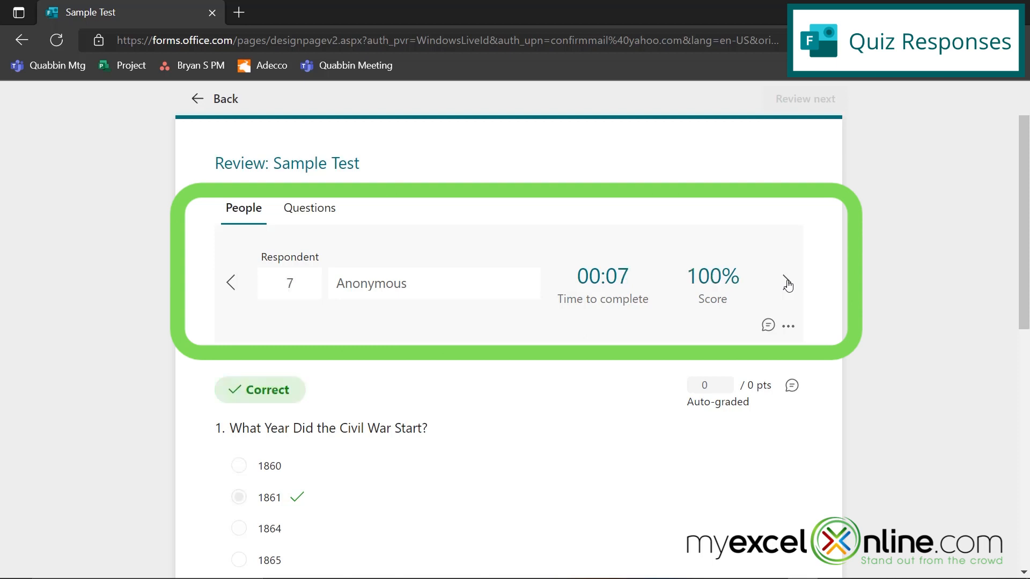
left_click(786, 282)
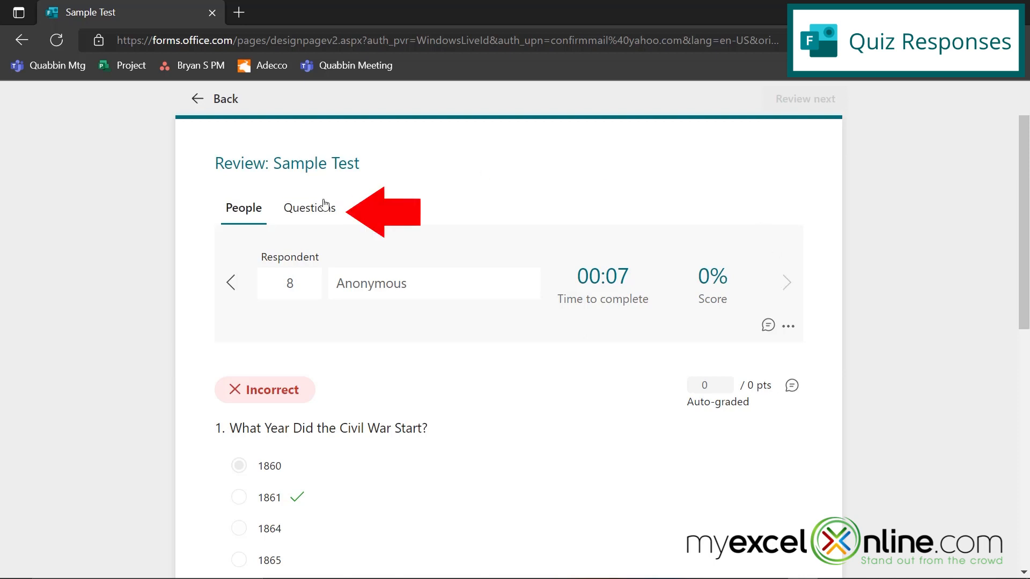
Step: Review by question: Civil War answers of 5 incorrect 1860, 2 correct 1861, 1 incorrect 1865
left_click(309, 208)
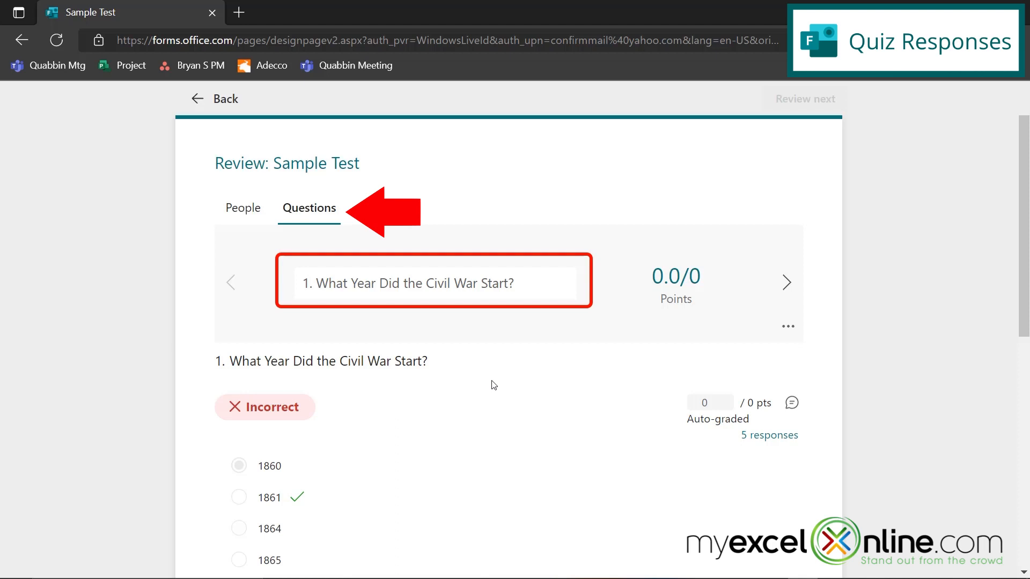
scroll("down", 3)
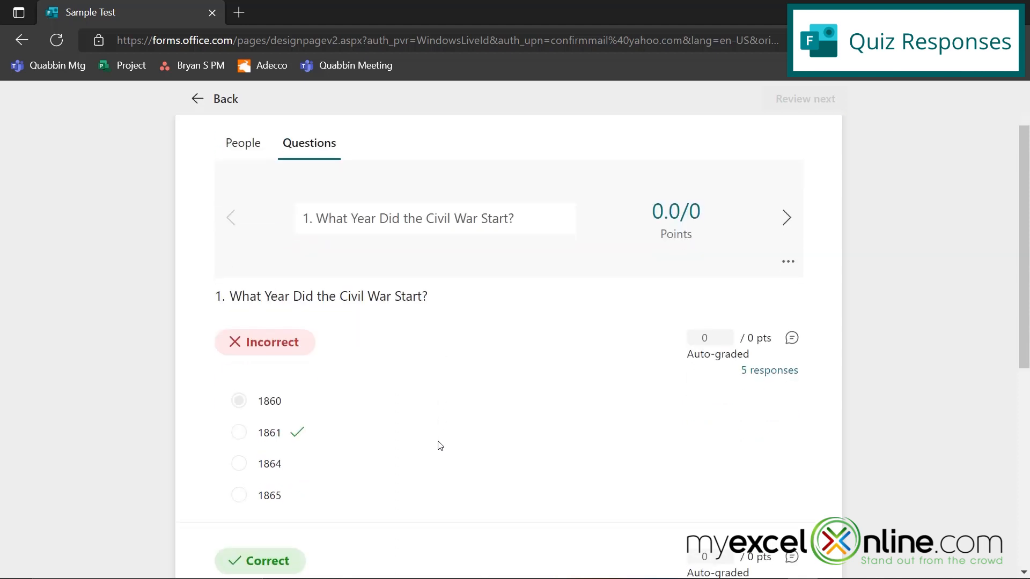
scroll("down", 3)
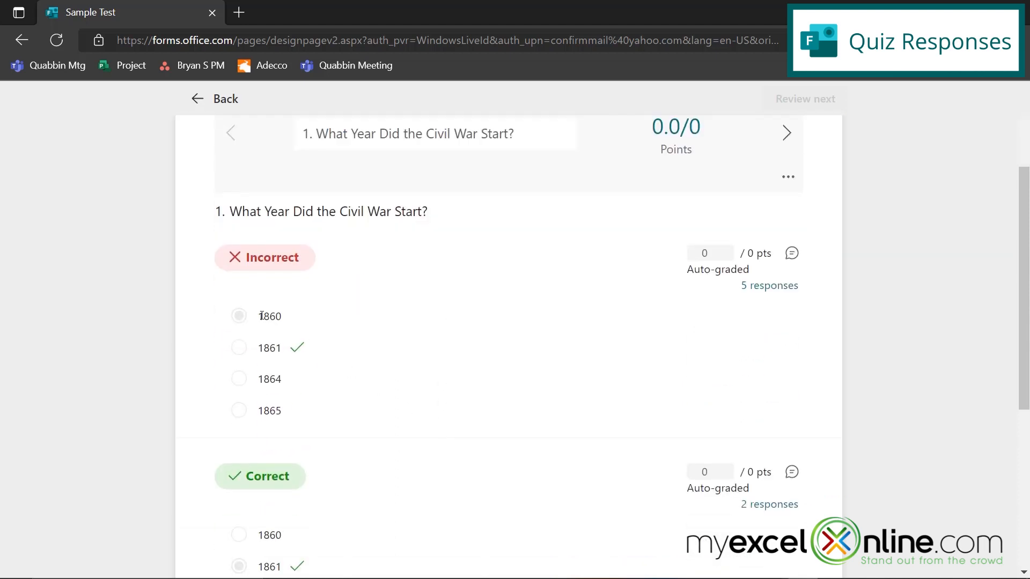
mouse_move(698, 349)
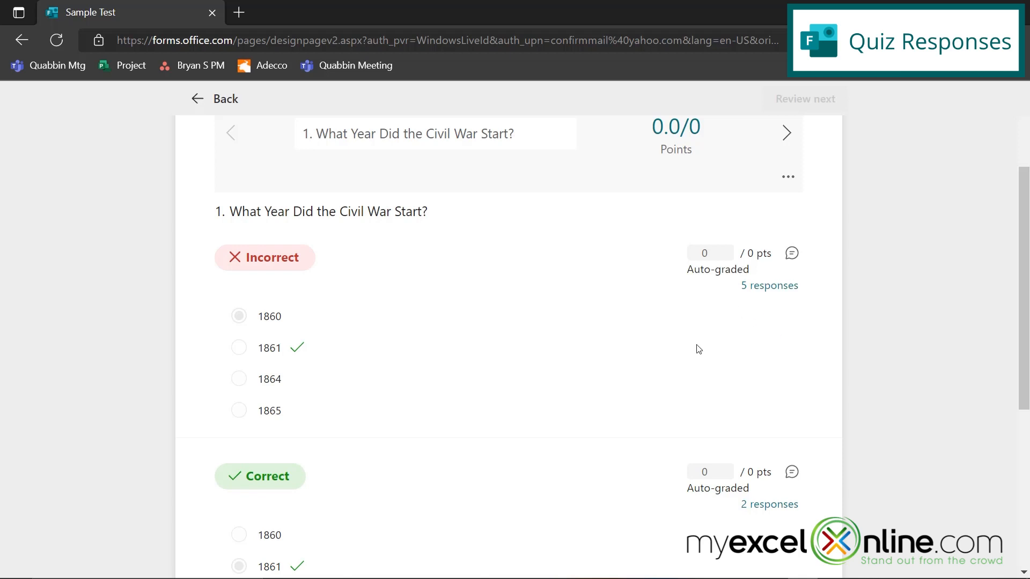
scroll("down", 3)
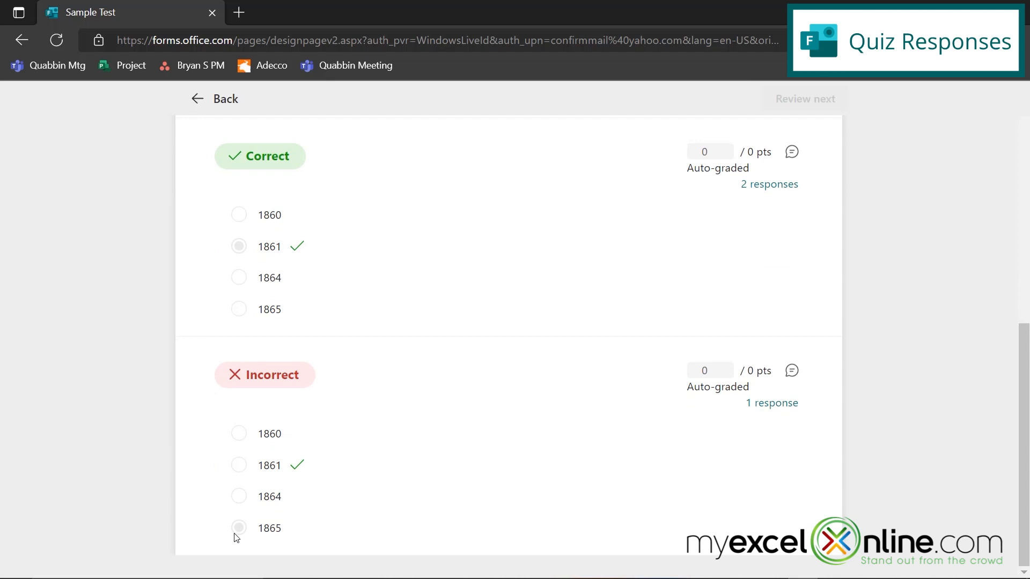
mouse_move(755, 415)
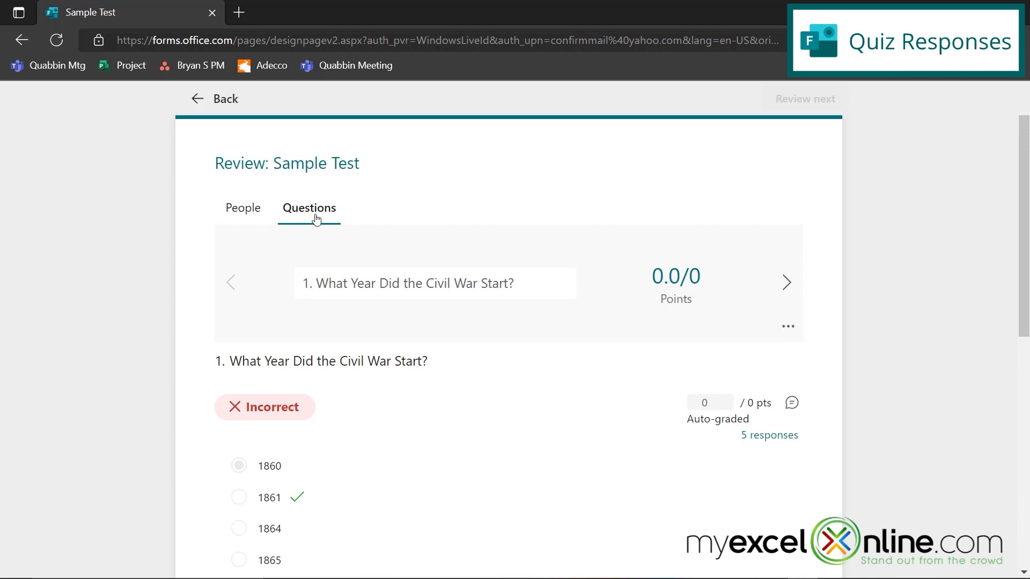
mouse_move(216, 107)
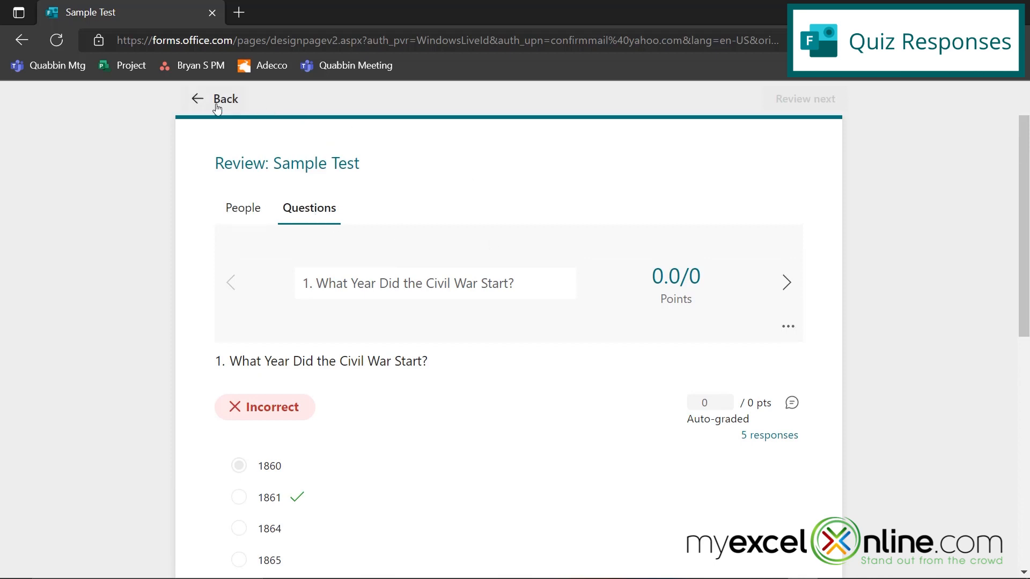
Step: Export the Sample Test responses to Sample Test(1-8).xlsx and open the downloaded workbook
left_click(216, 98)
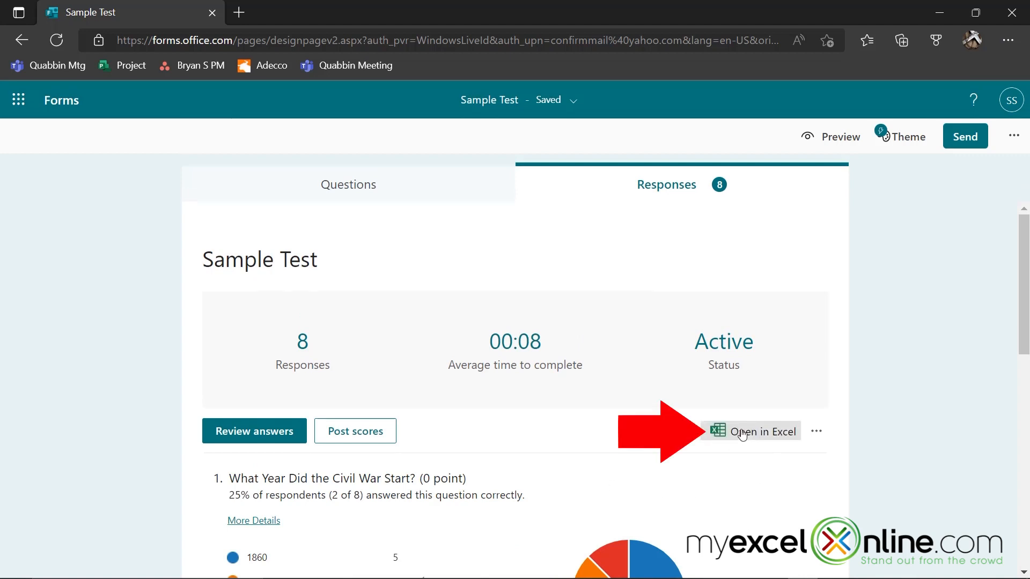
left_click(761, 431)
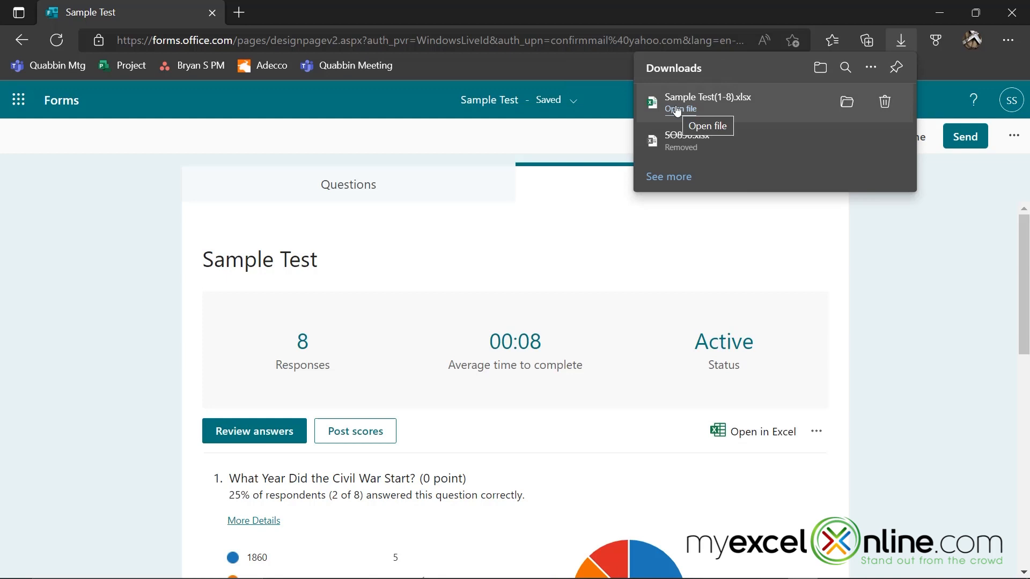
left_click(679, 109)
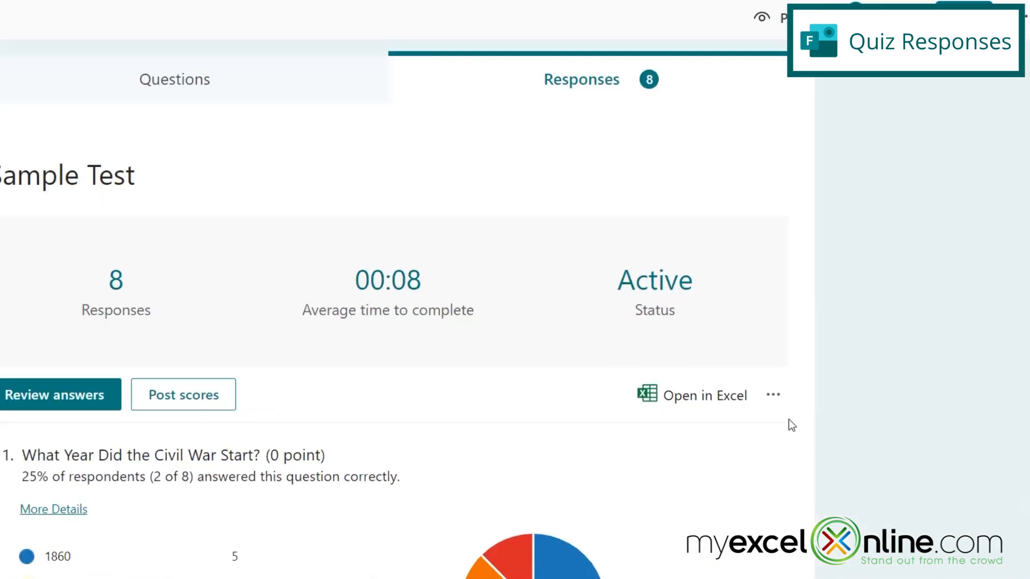
left_click(772, 395)
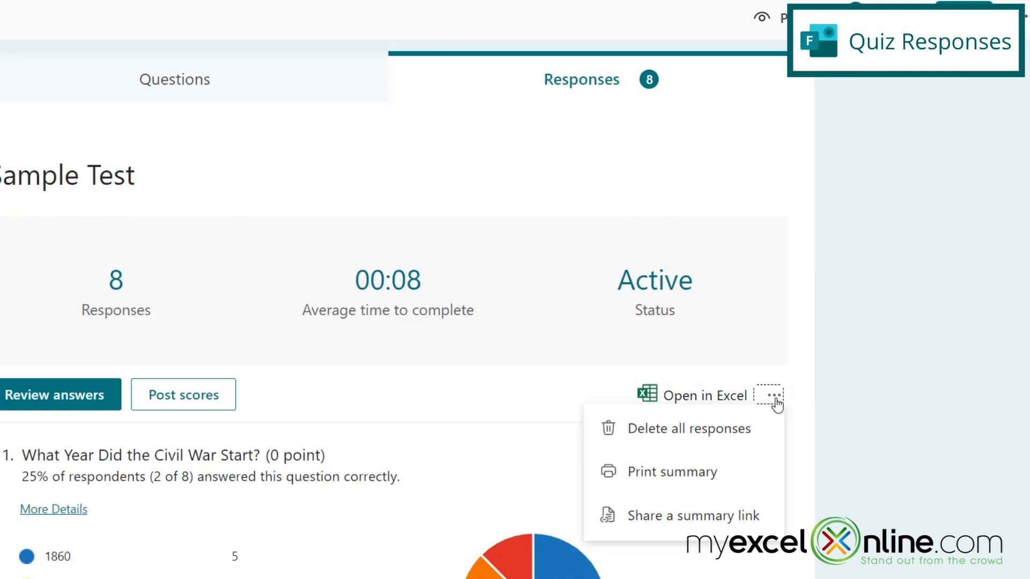
mouse_move(702, 436)
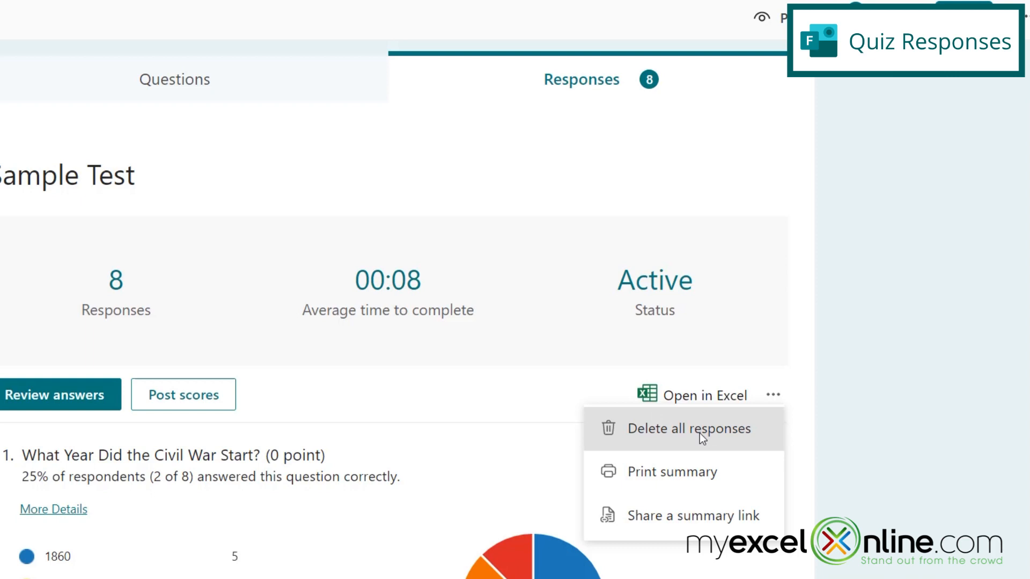
mouse_move(672, 472)
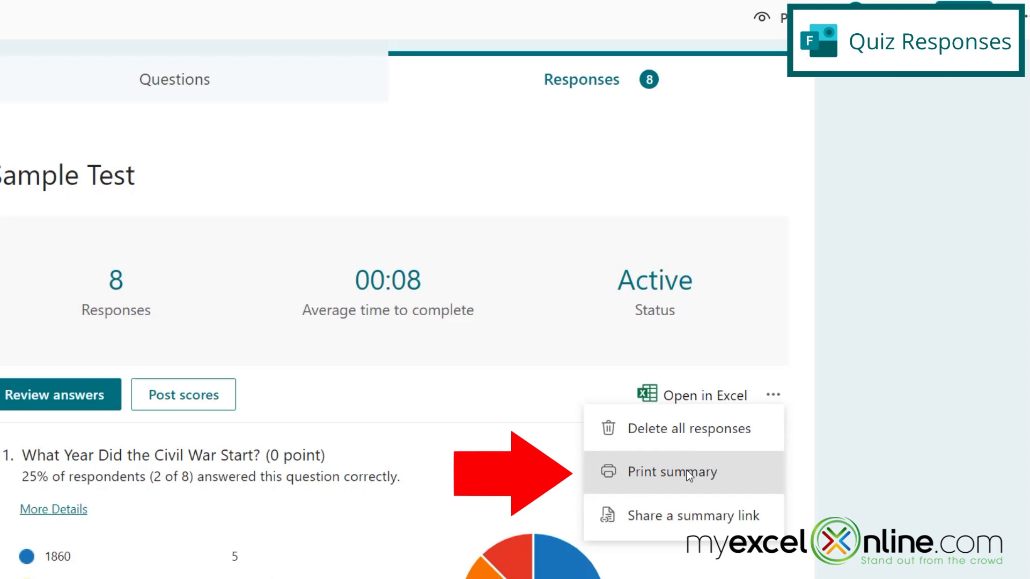
left_click(671, 472)
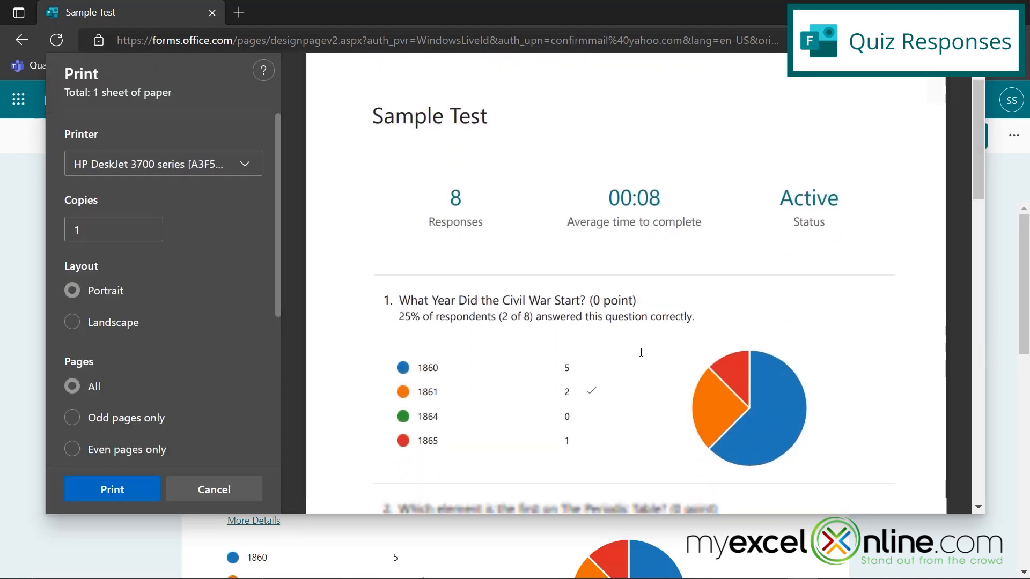
scroll("down", 3)
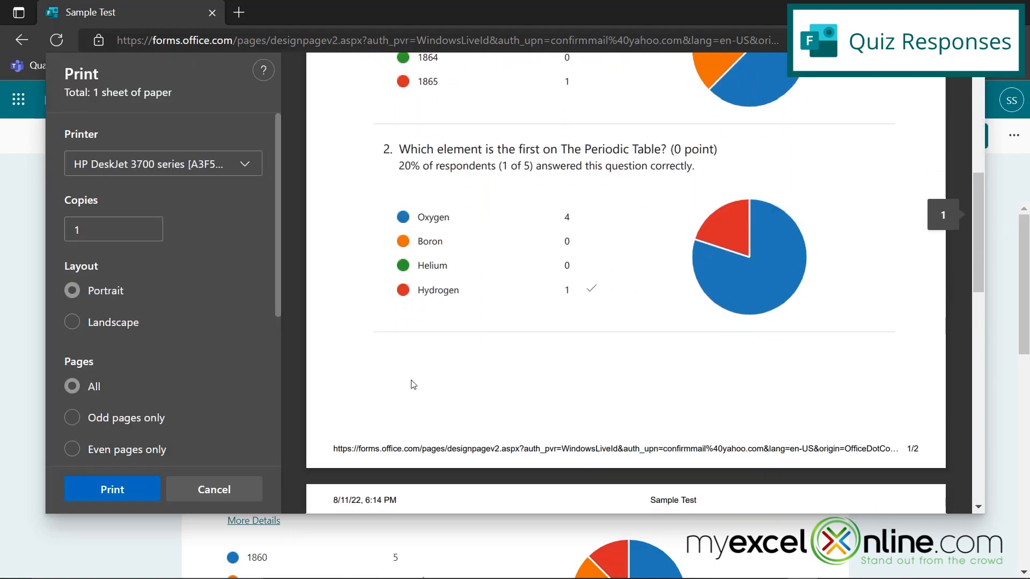
left_click(214, 489)
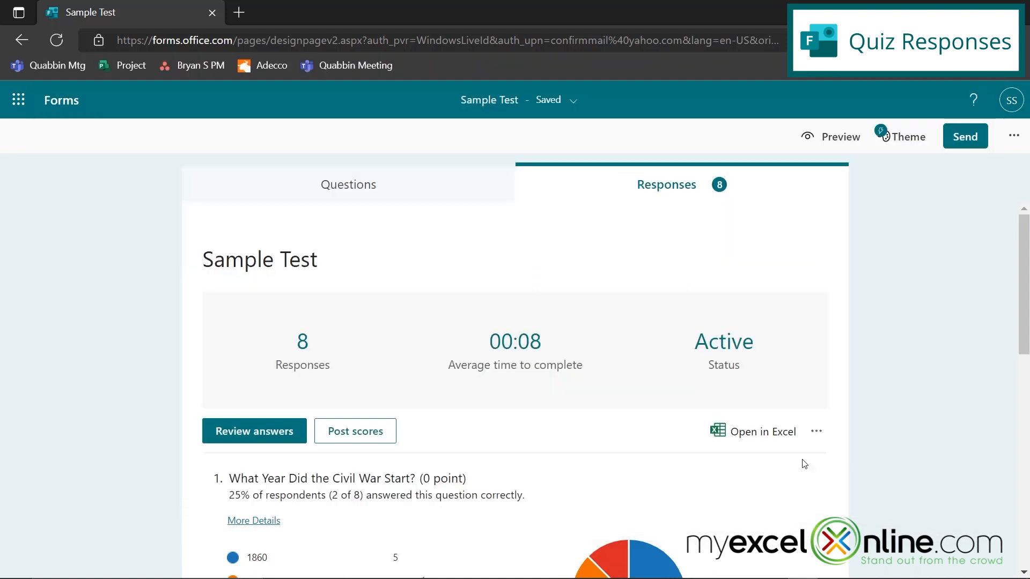
left_click(816, 431)
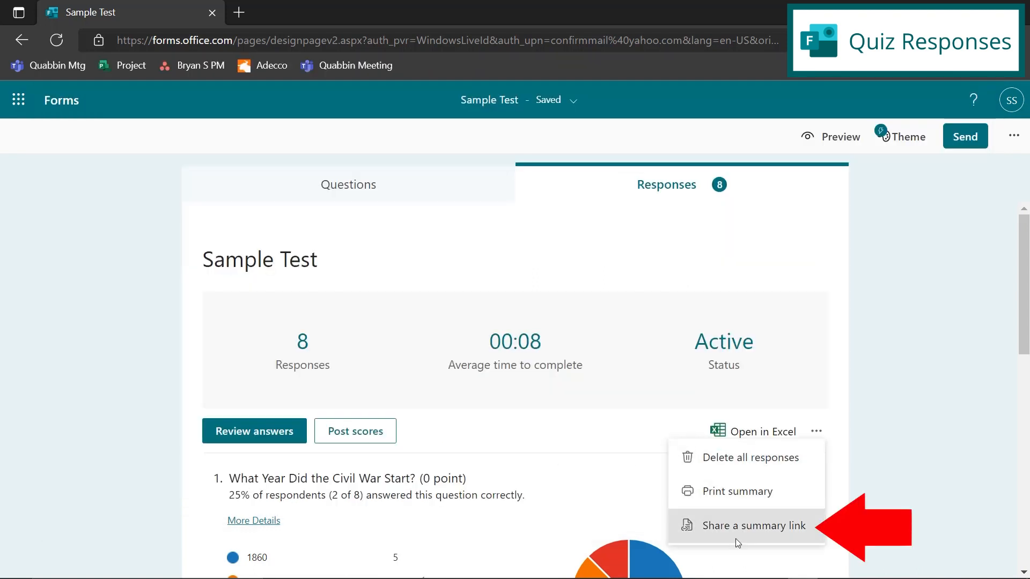
mouse_move(753, 533)
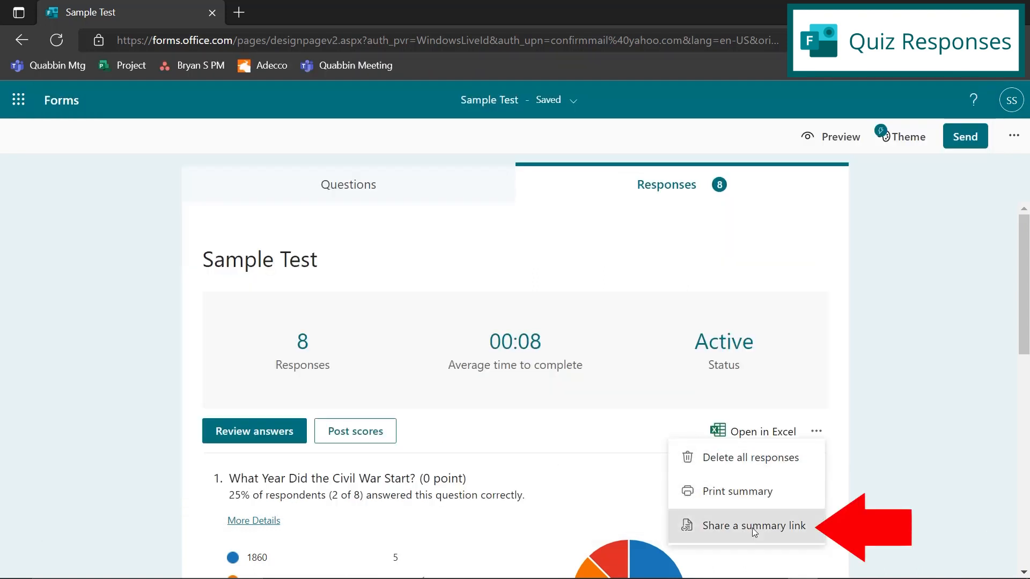
mouse_move(746, 535)
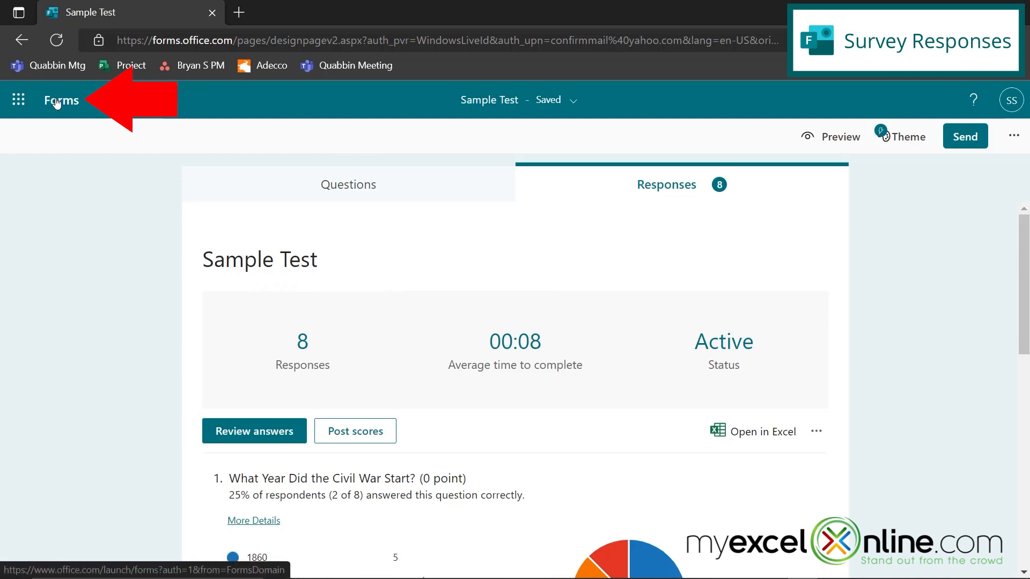
Step: From the Forms home page, show the Customer Feedback responses summary: 3 responses, 15-second average completion
left_click(61, 99)
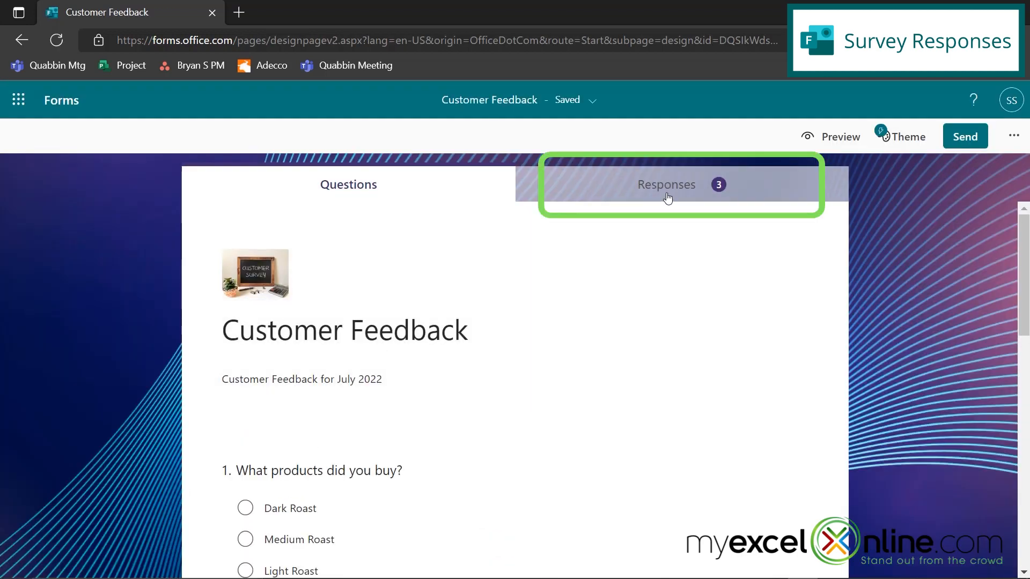
left_click(666, 184)
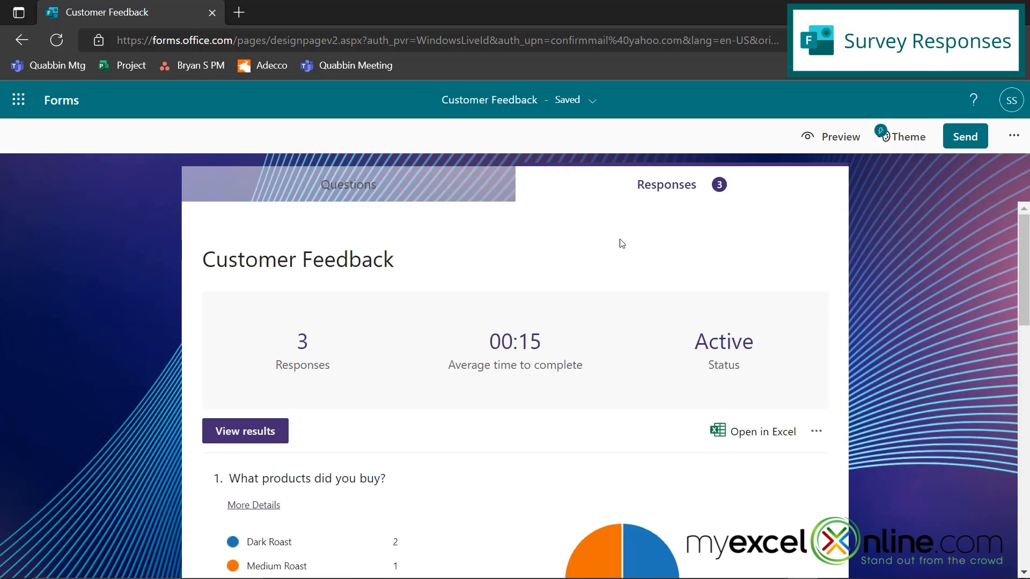
mouse_move(724, 337)
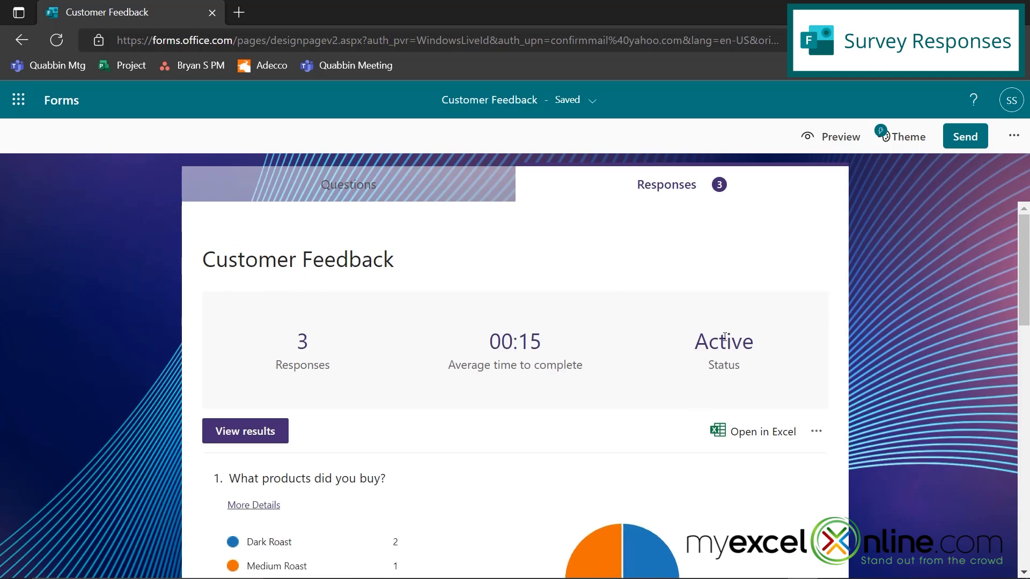
mouse_move(477, 344)
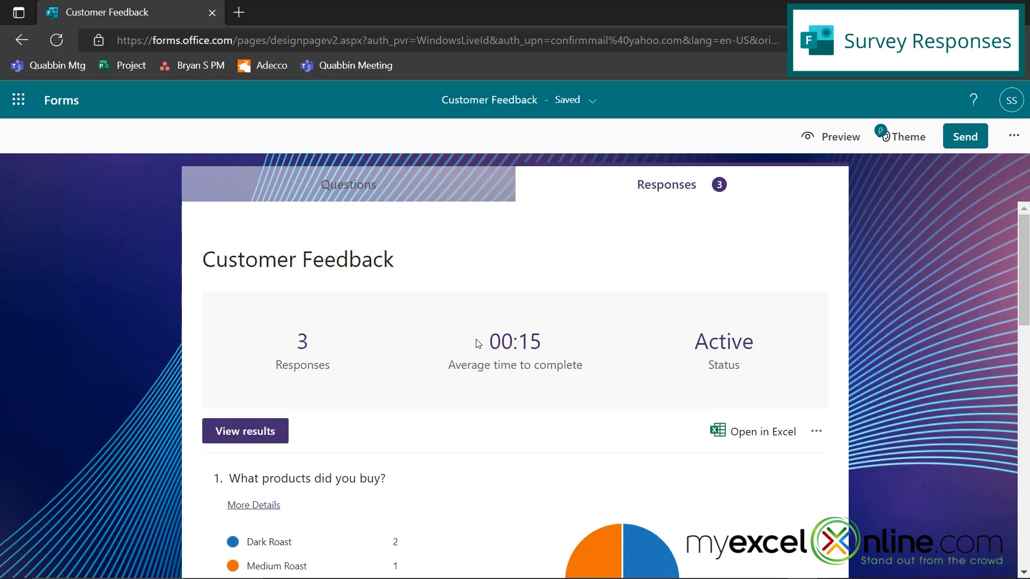
mouse_move(504, 370)
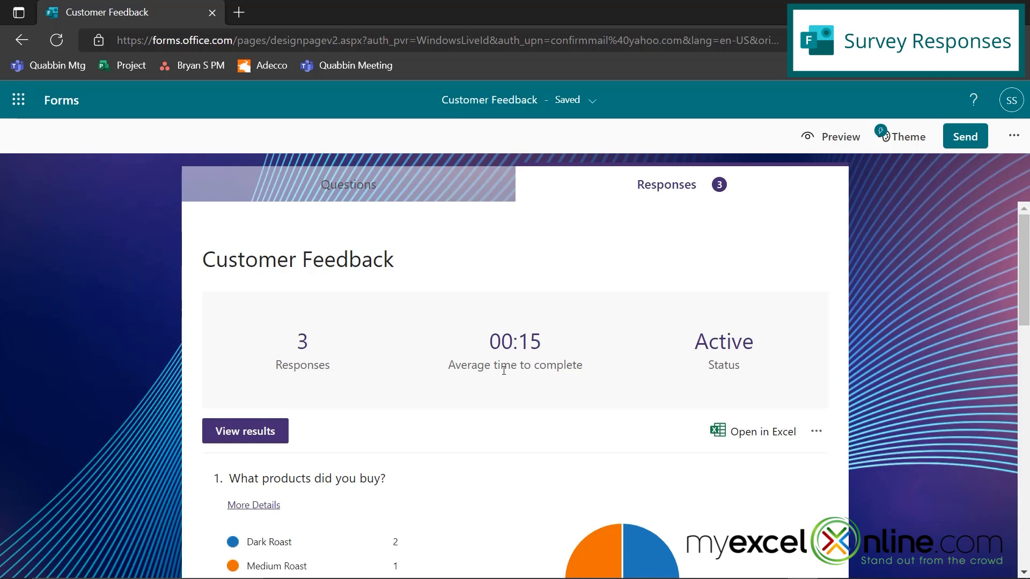
scroll("down", 3)
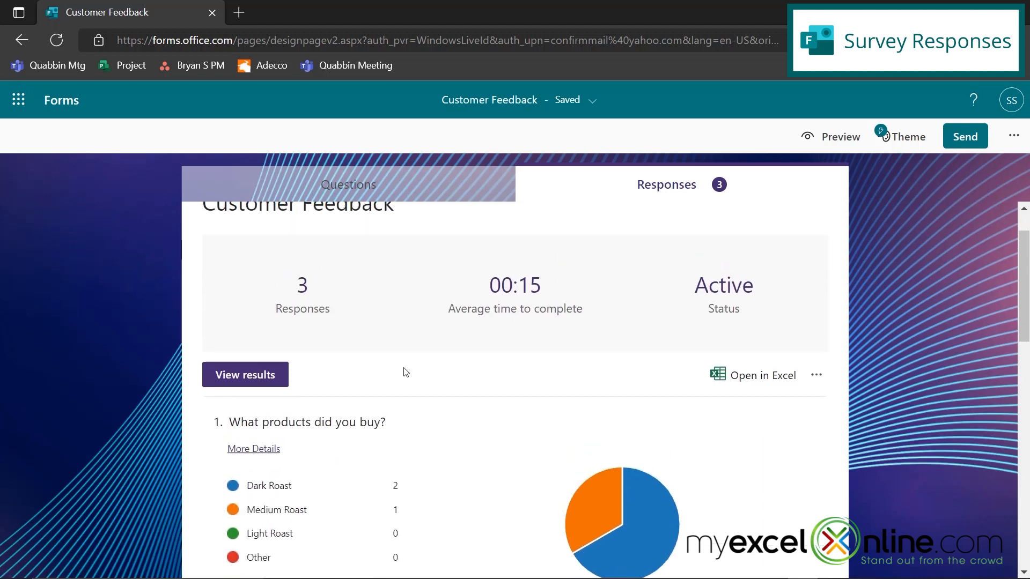
scroll("down", 3)
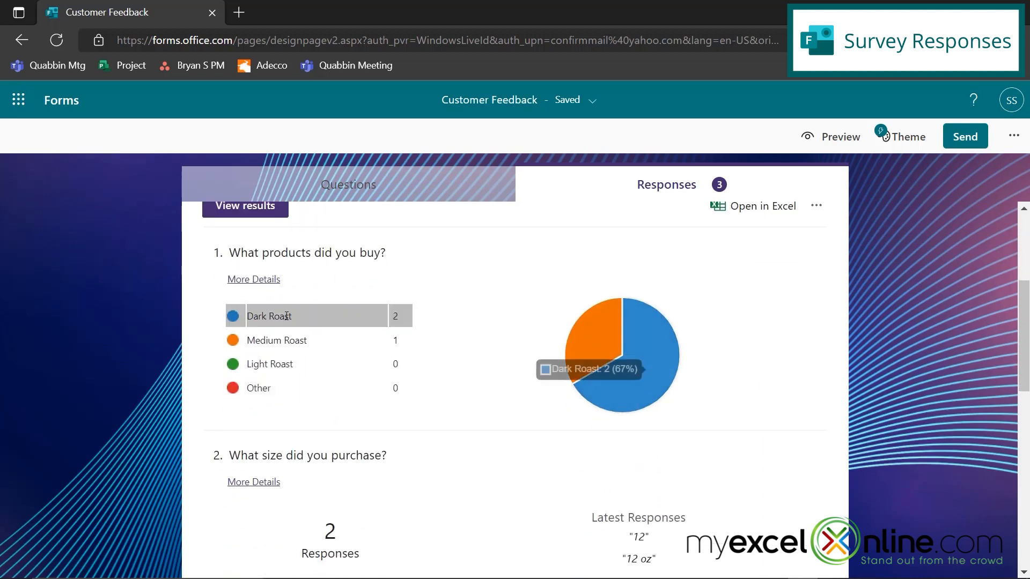
mouse_move(404, 348)
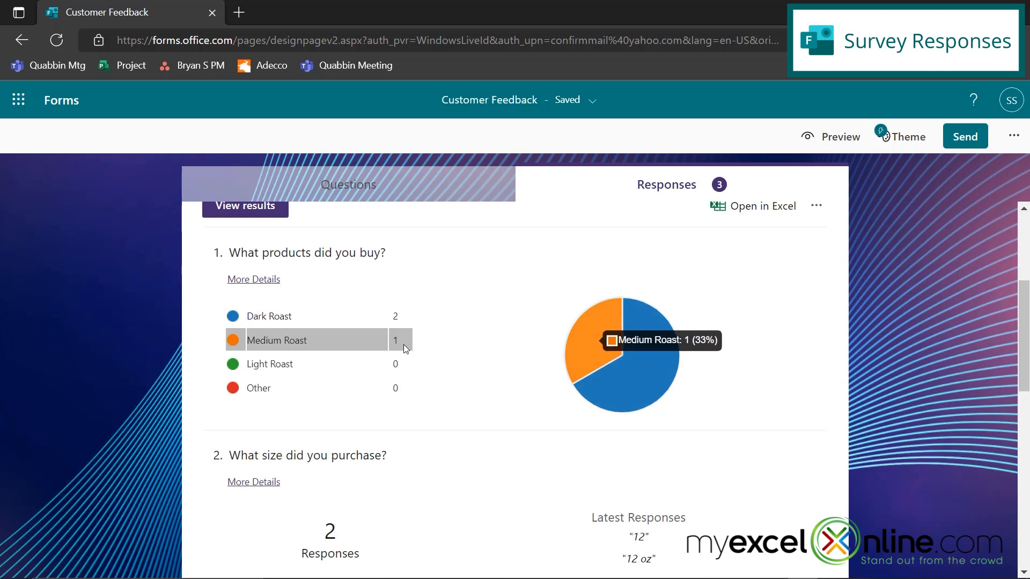
mouse_move(247, 292)
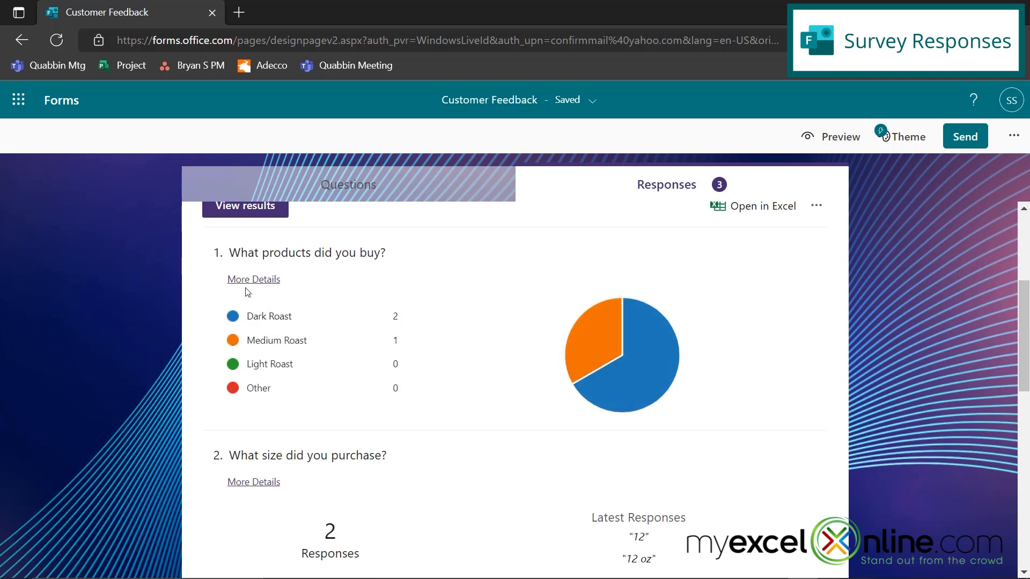
left_click(253, 279)
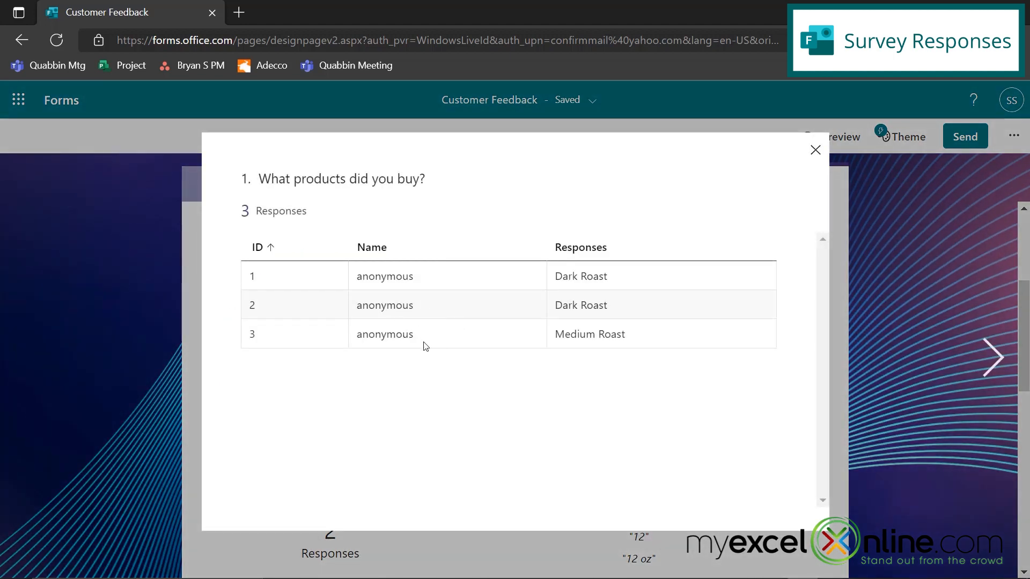
mouse_move(814, 150)
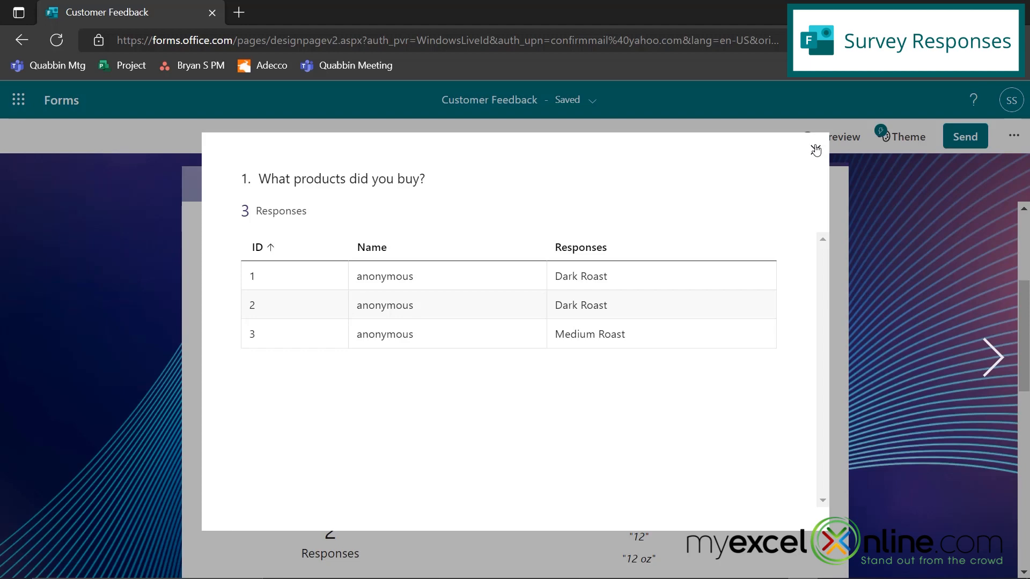
left_click(815, 150)
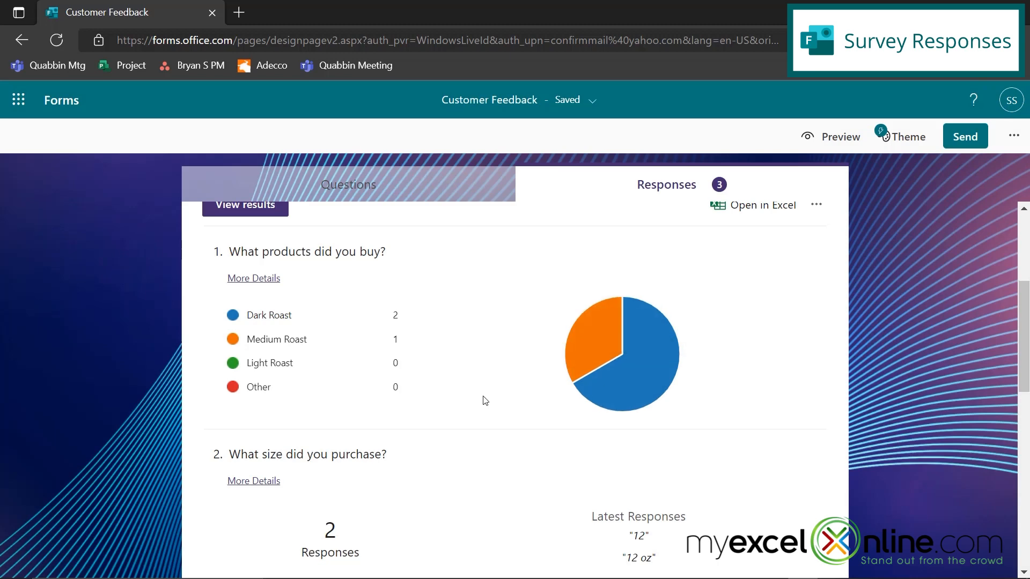
scroll("down", 3)
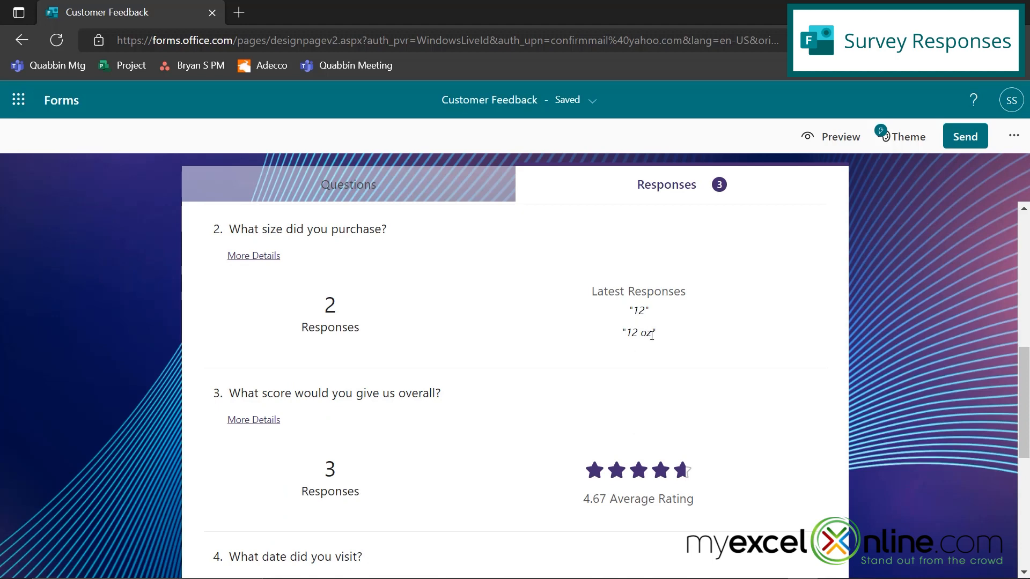
mouse_move(276, 255)
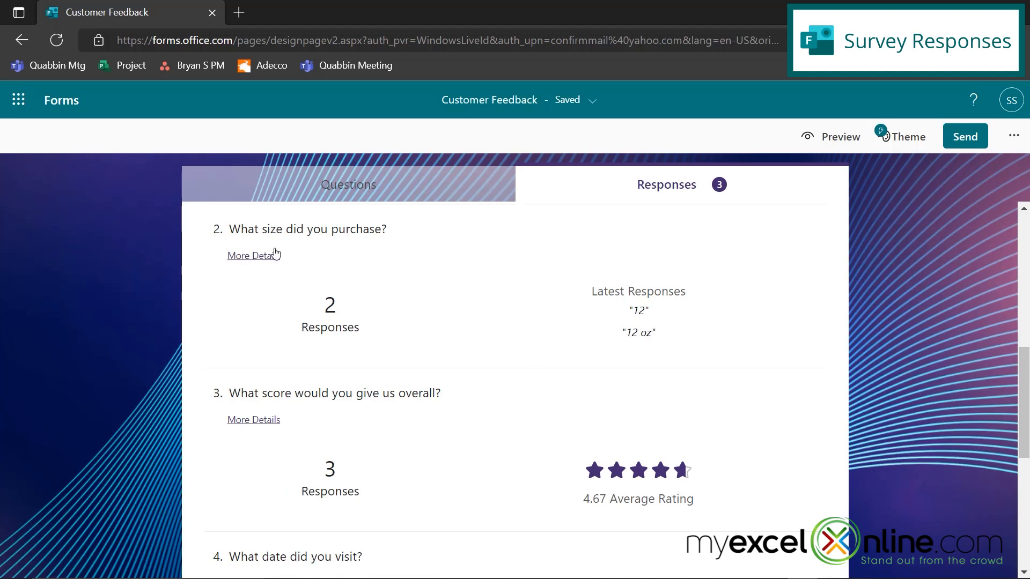
left_click(253, 255)
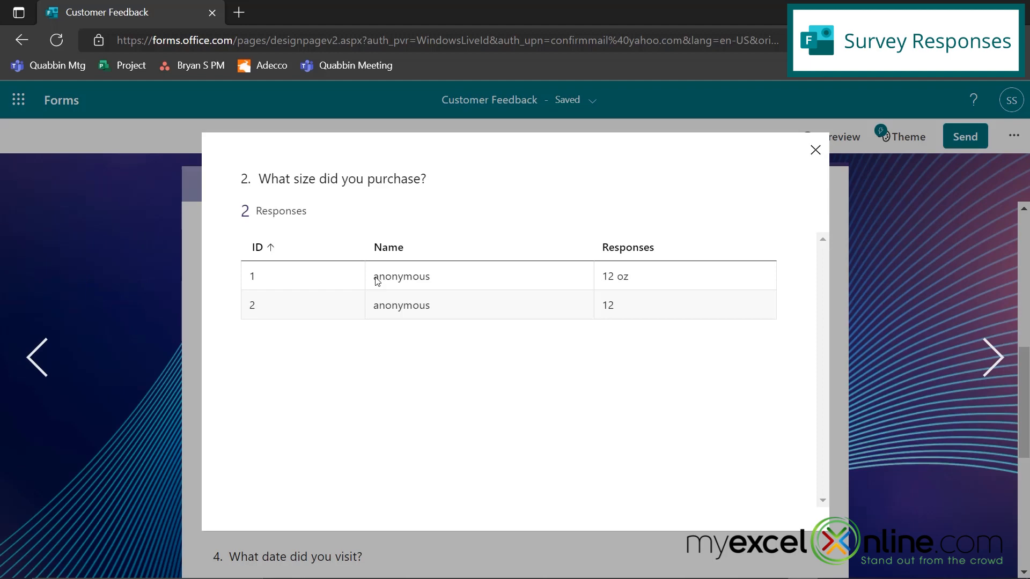
mouse_move(627, 314)
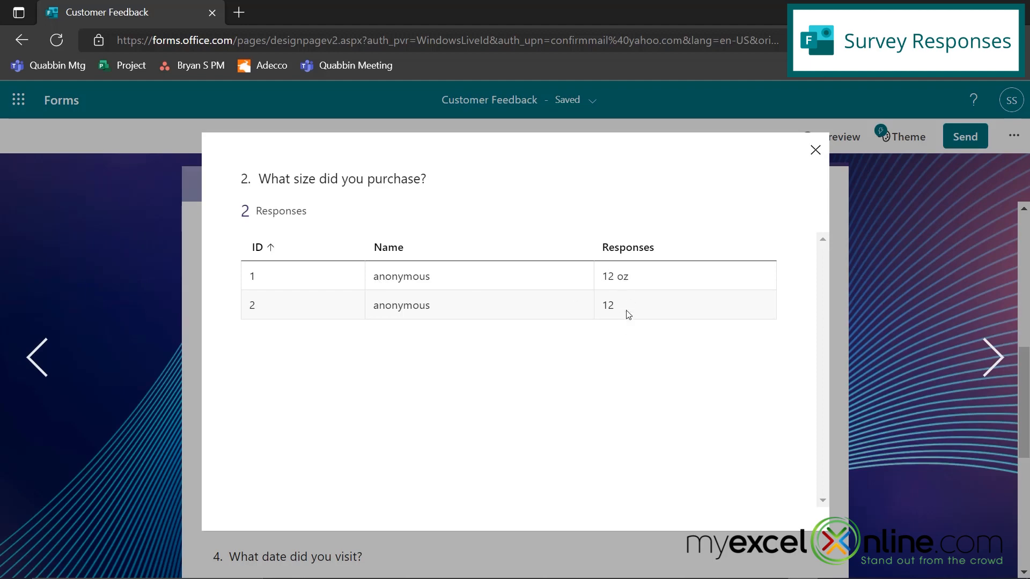
left_click(815, 150)
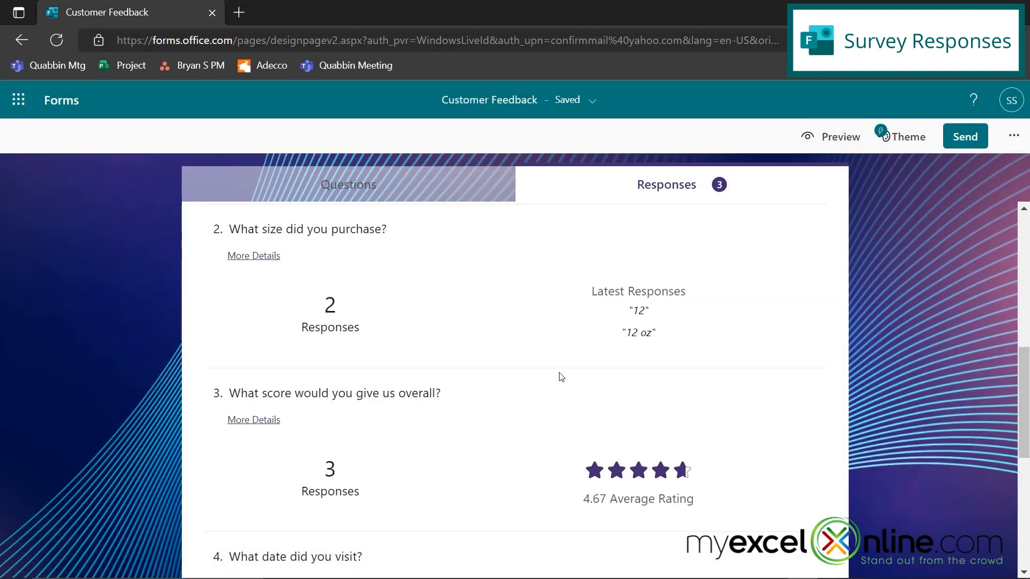
scroll("down", 3)
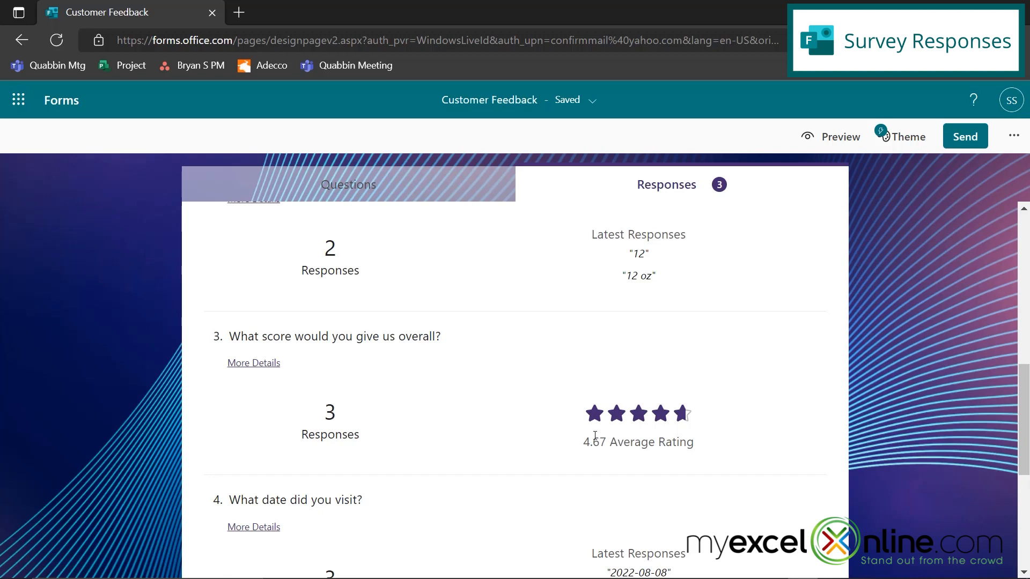
scroll("down", 3)
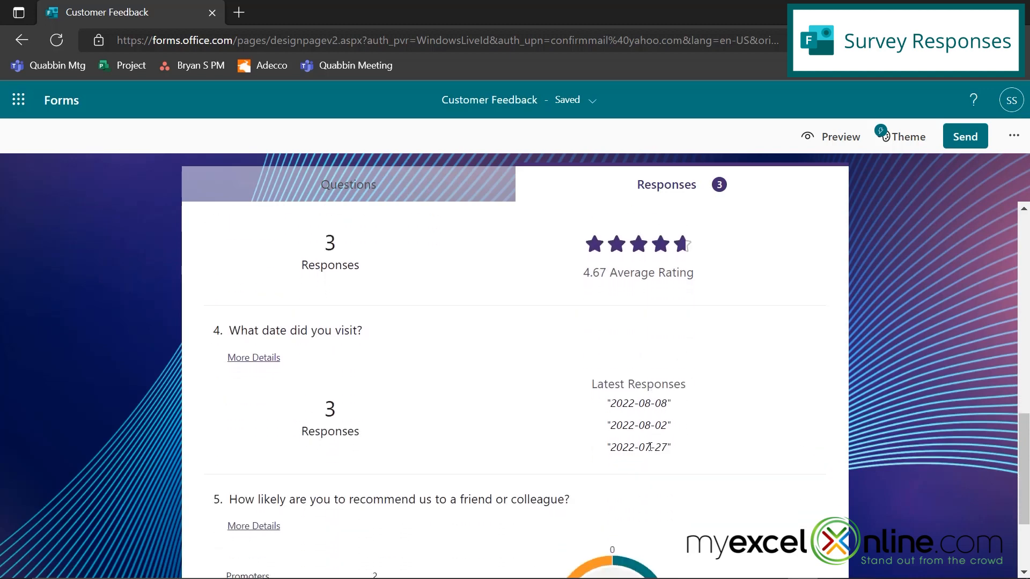
mouse_move(662, 464)
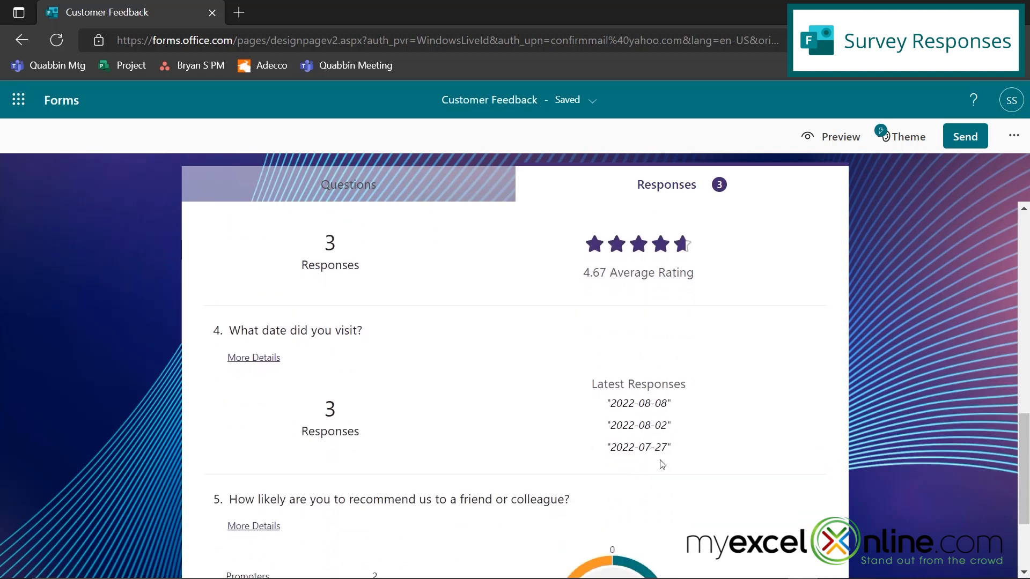
scroll("down", 3)
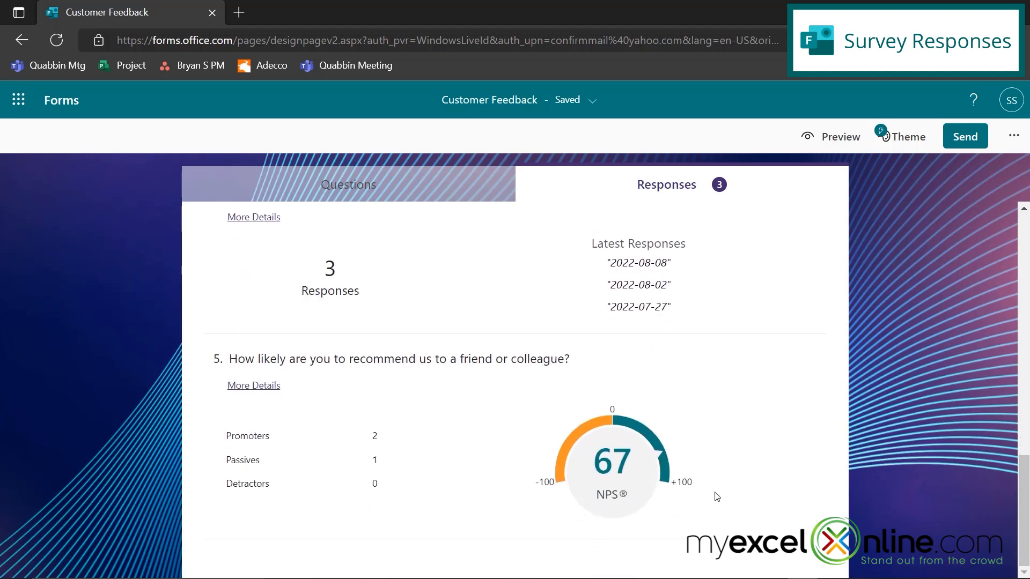
mouse_move(678, 415)
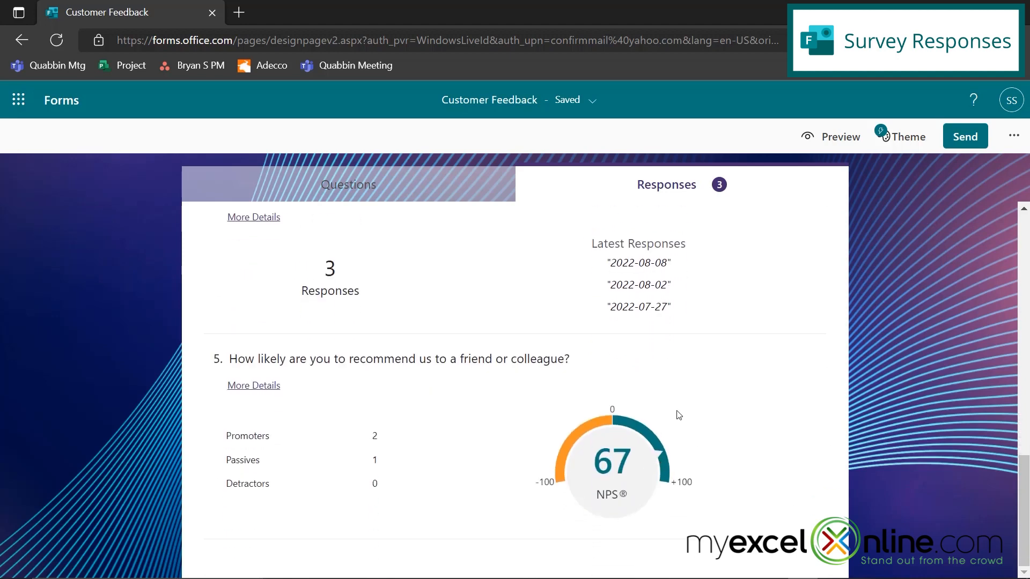
mouse_move(736, 433)
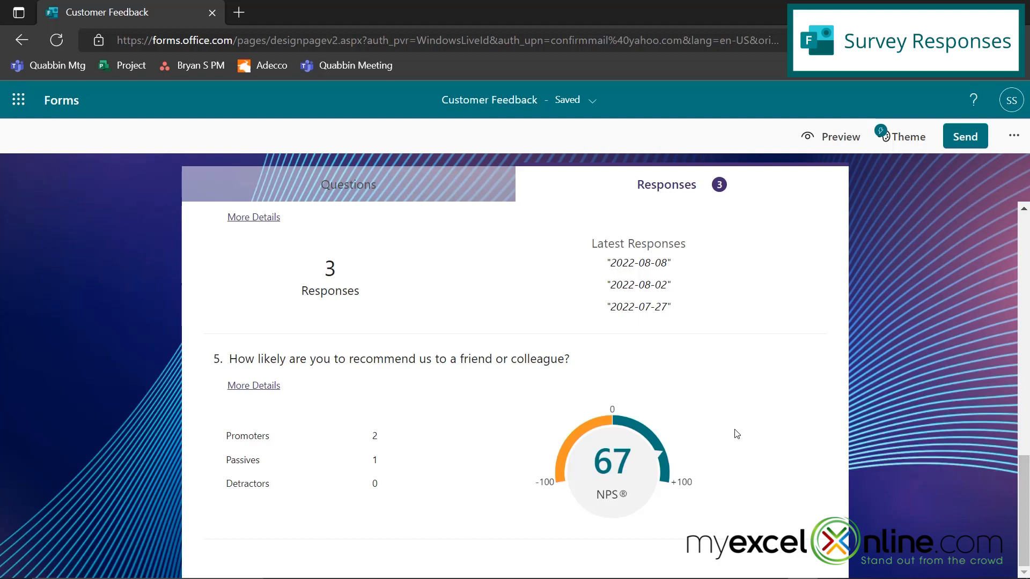
scroll("up", 3)
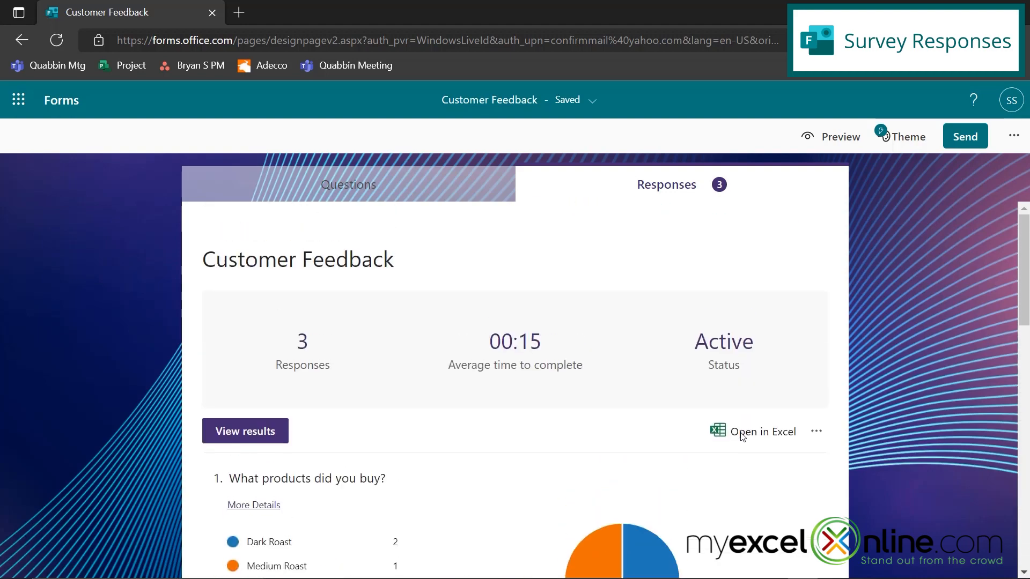
Step: Check the summary's Delete/Print/Share options, then export responses to Customer Feedback(1-3).xlsx
left_click(816, 431)
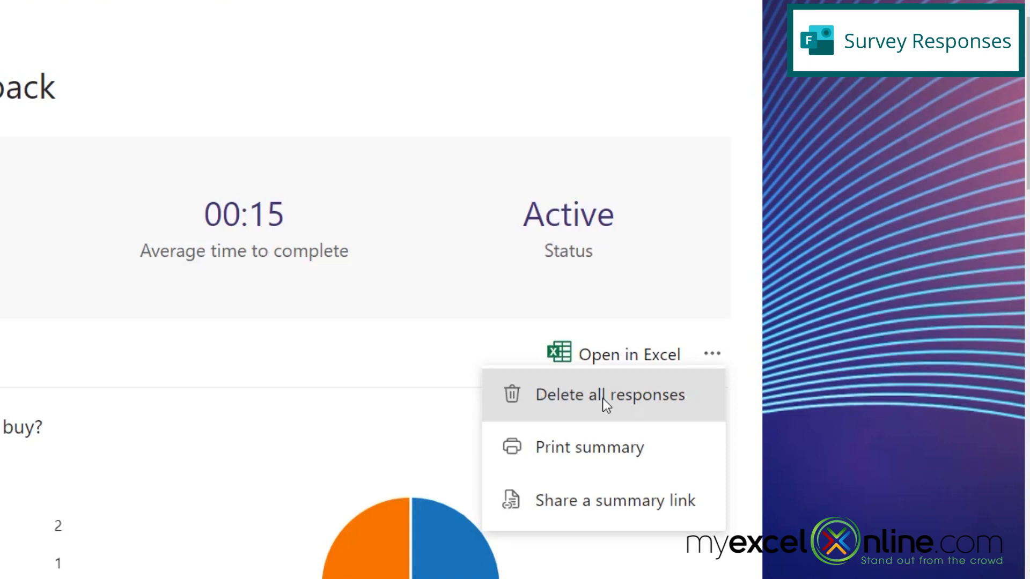
mouse_move(584, 447)
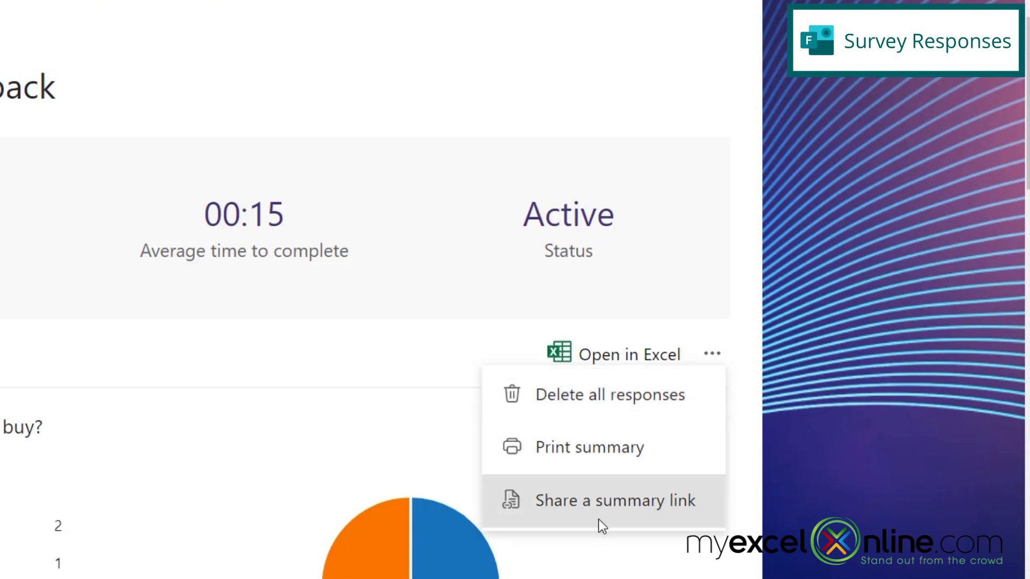
mouse_move(621, 355)
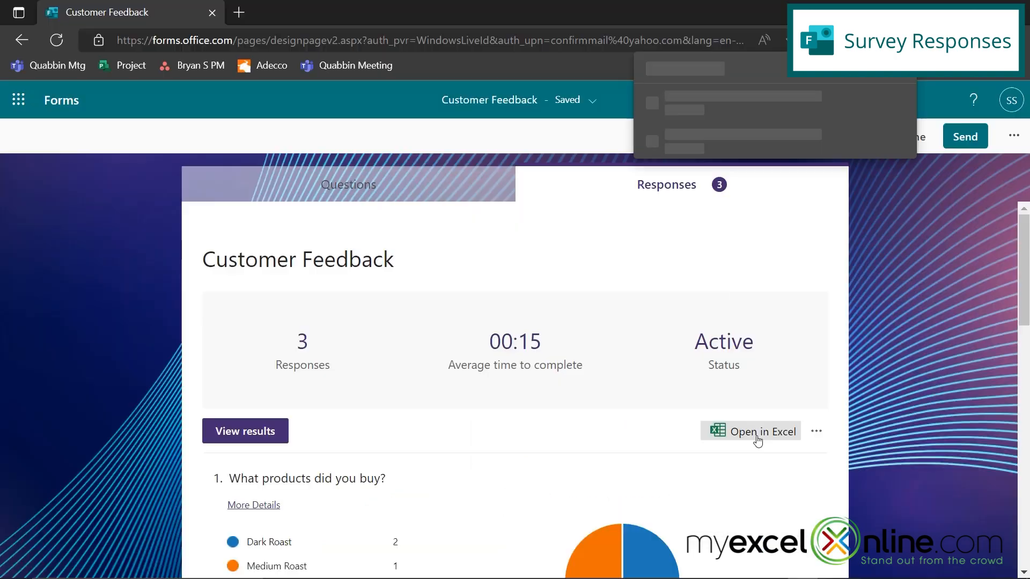
left_click(762, 431)
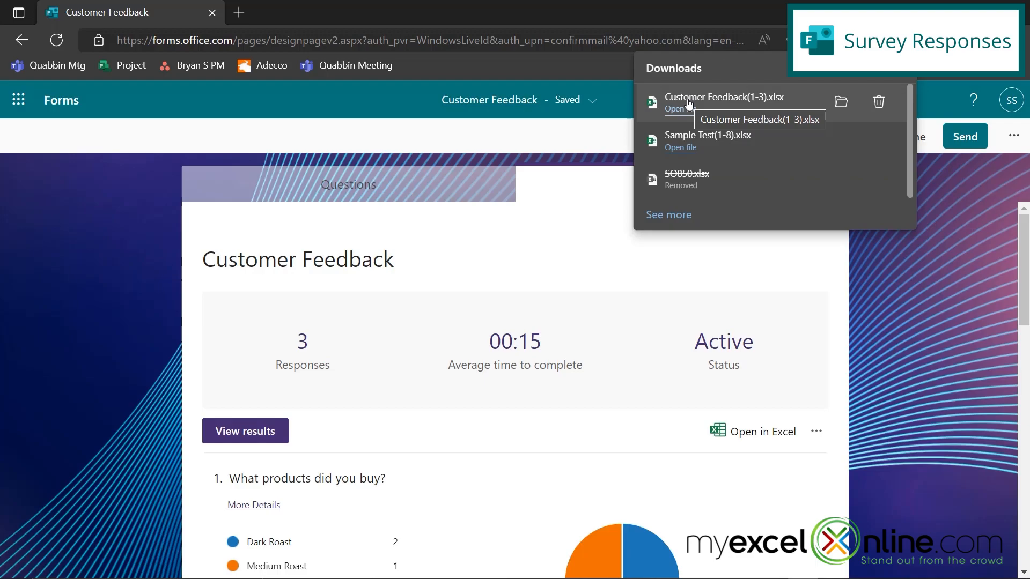
Step: Open the downloaded Customer Feedback(1-3).xlsx in Excel, listing all three responses as a table
left_click(680, 109)
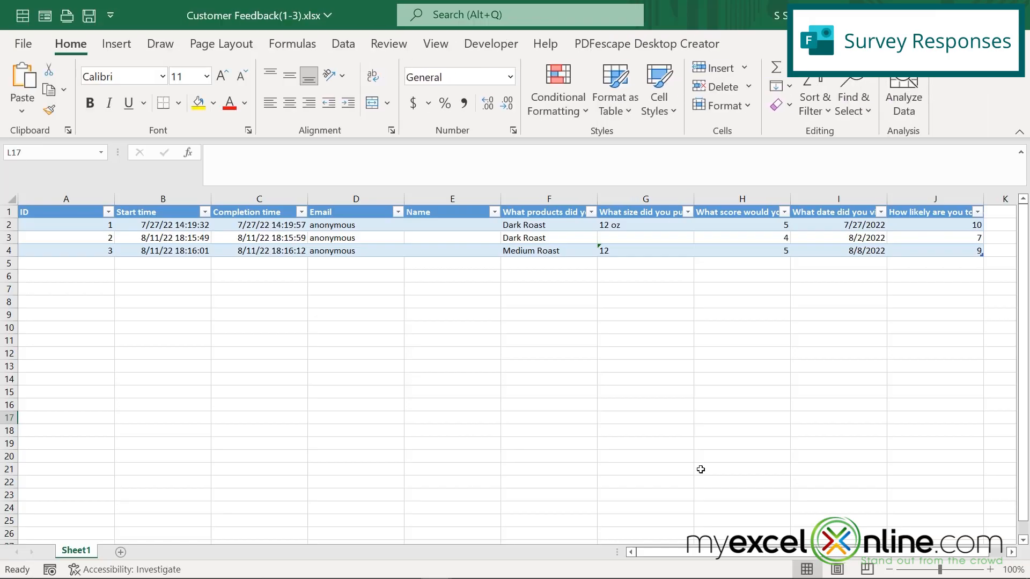
mouse_move(578, 288)
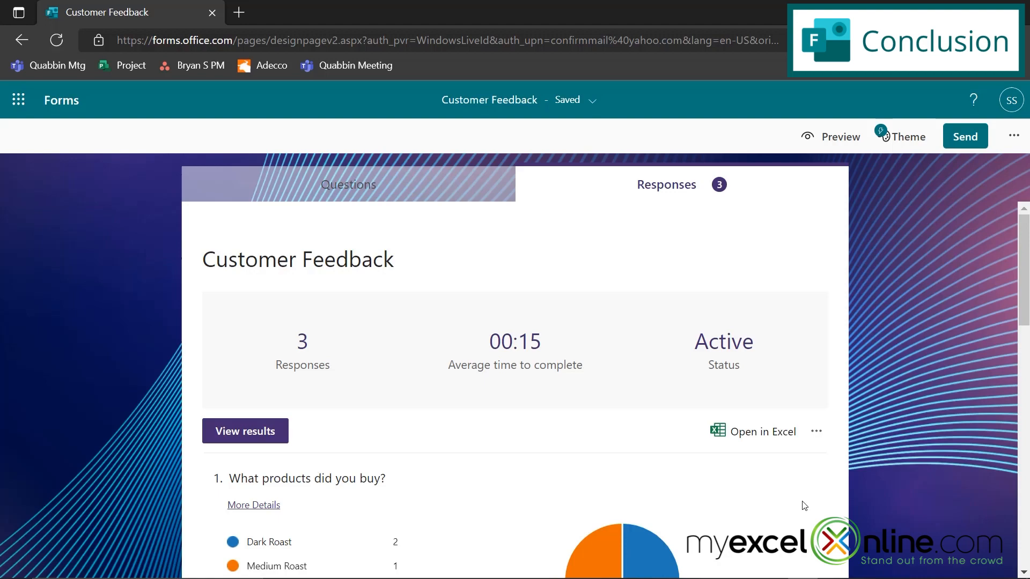
mouse_move(800, 505)
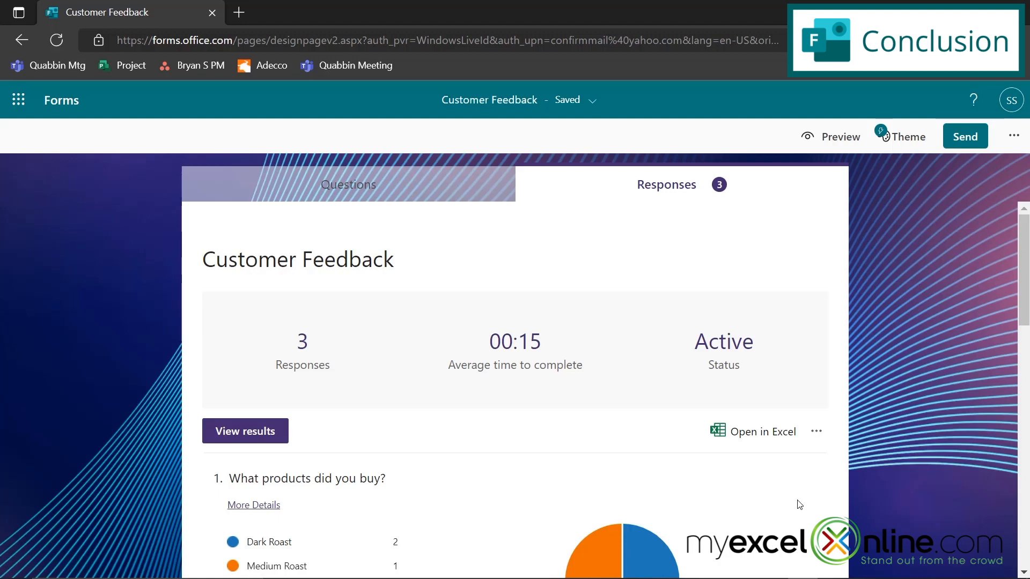